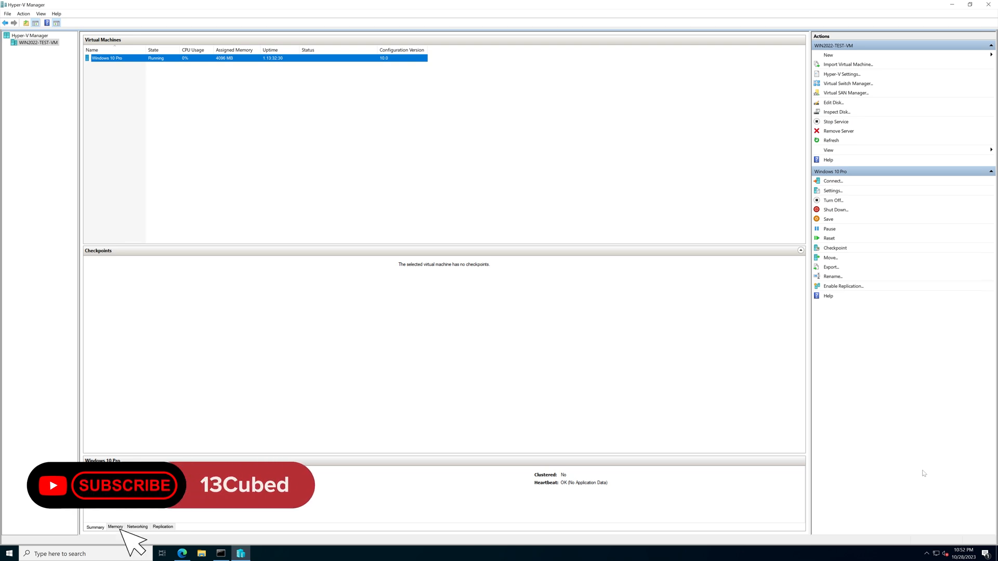
Scroll the Investigating Windows Memory course page through the FAQ and Course Contents to the MemProcFS lessons.
click(124, 486)
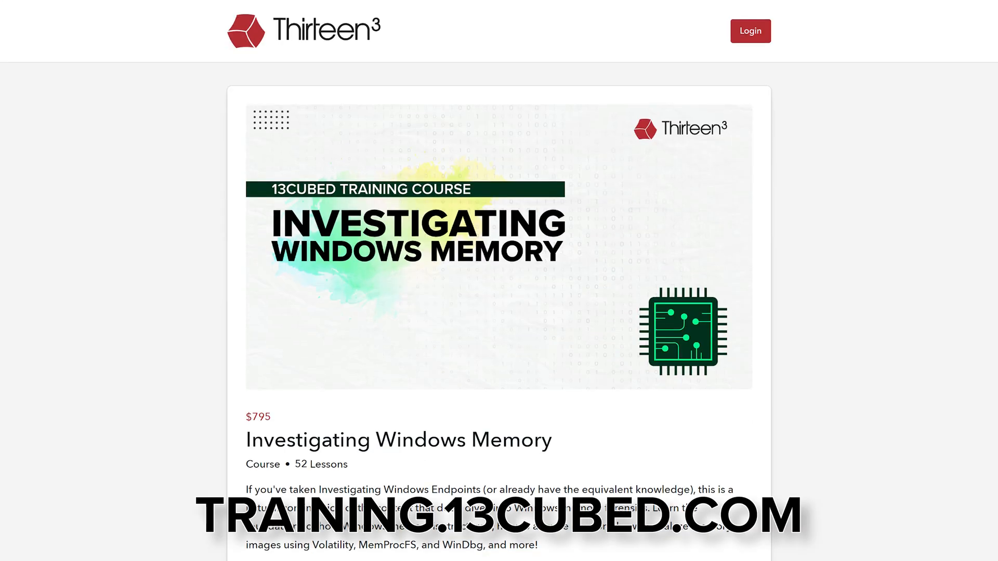
scroll(down, 3)
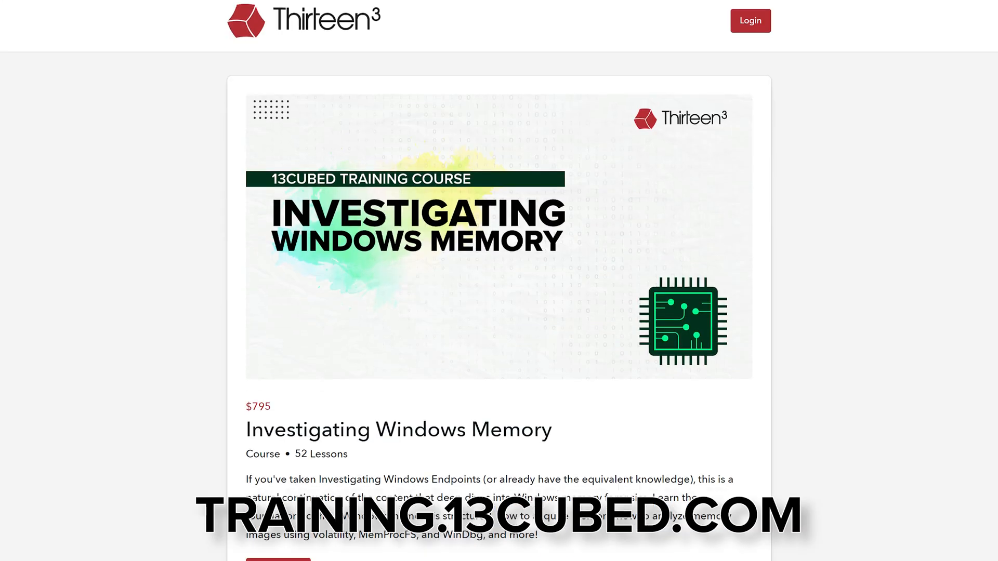
scroll(down, 3)
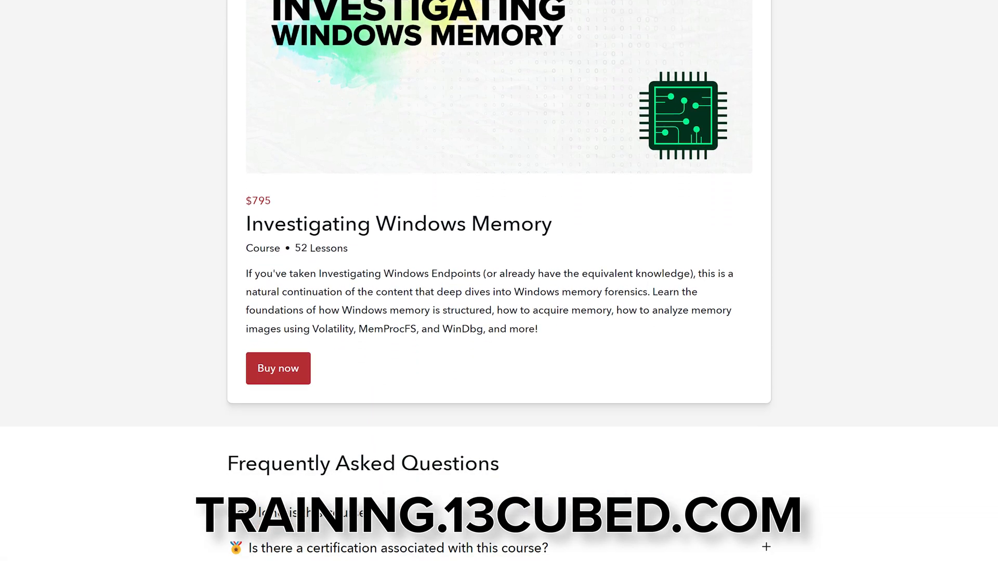
scroll(down, 3)
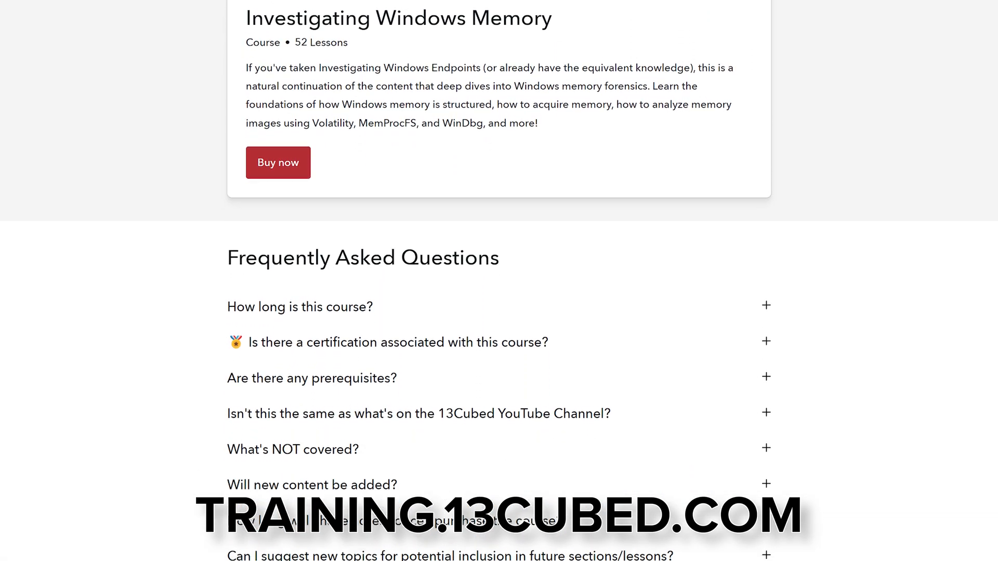
scroll(down, 3)
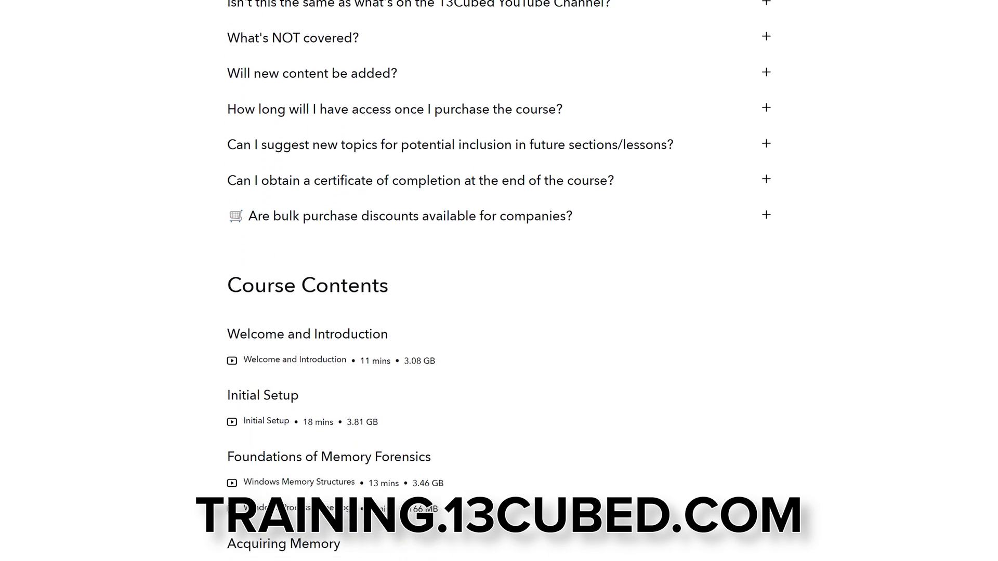
scroll(down, 3)
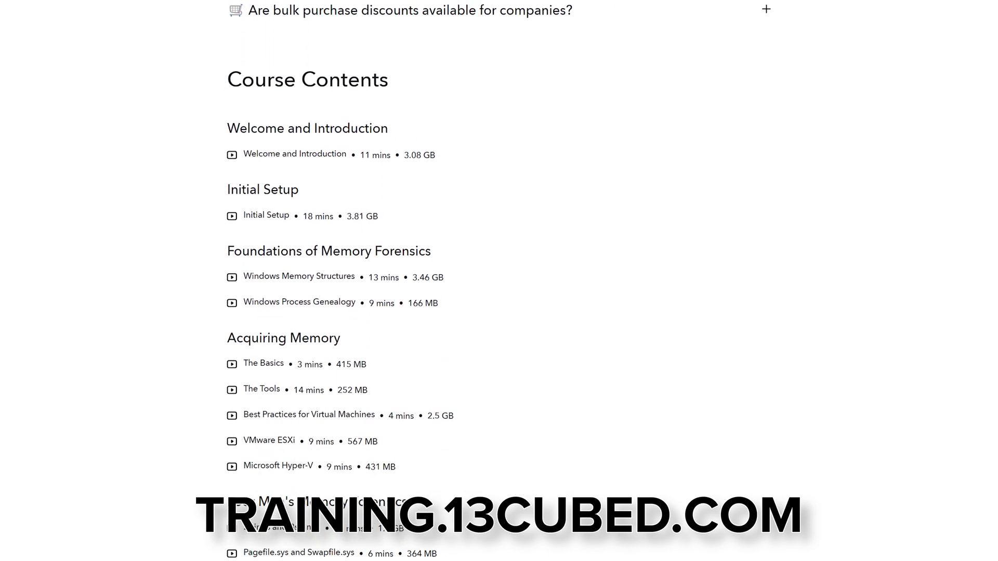
scroll(down, 3)
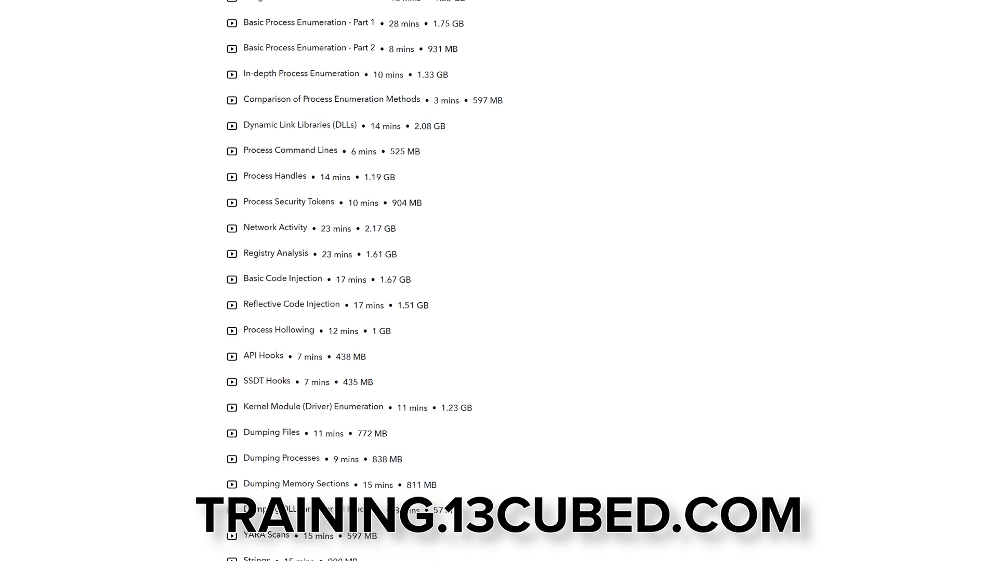
scroll(down, 3)
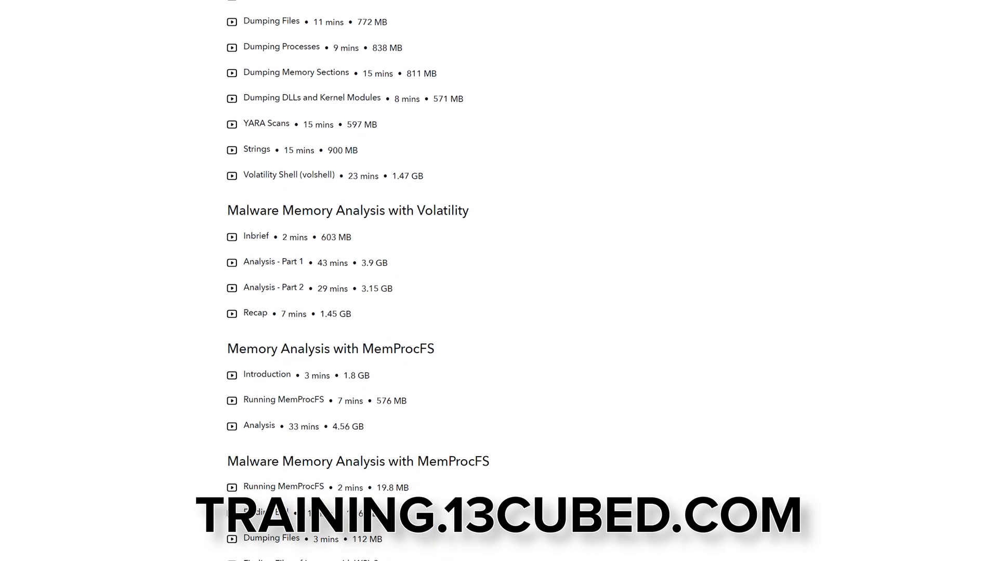
scroll(down, 3)
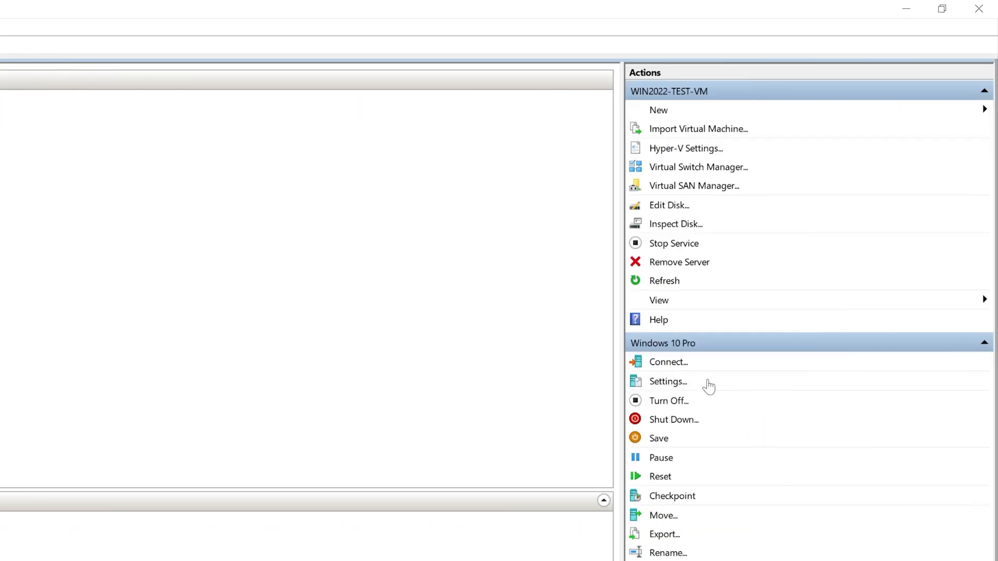
Set the Windows 10 Pro VM's checkpoint type to Standard checkpoints and save the setting.
click(667, 382)
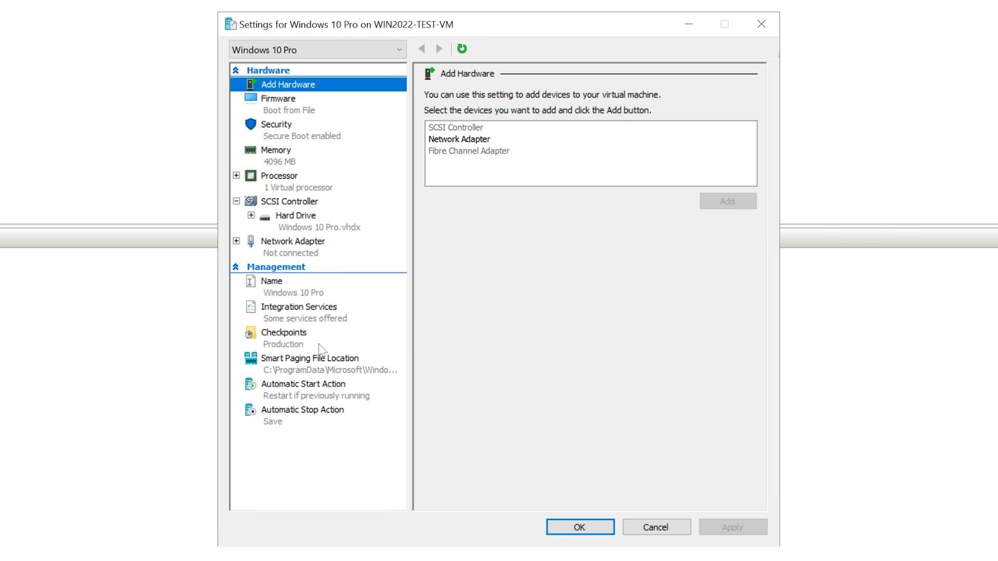
click(284, 333)
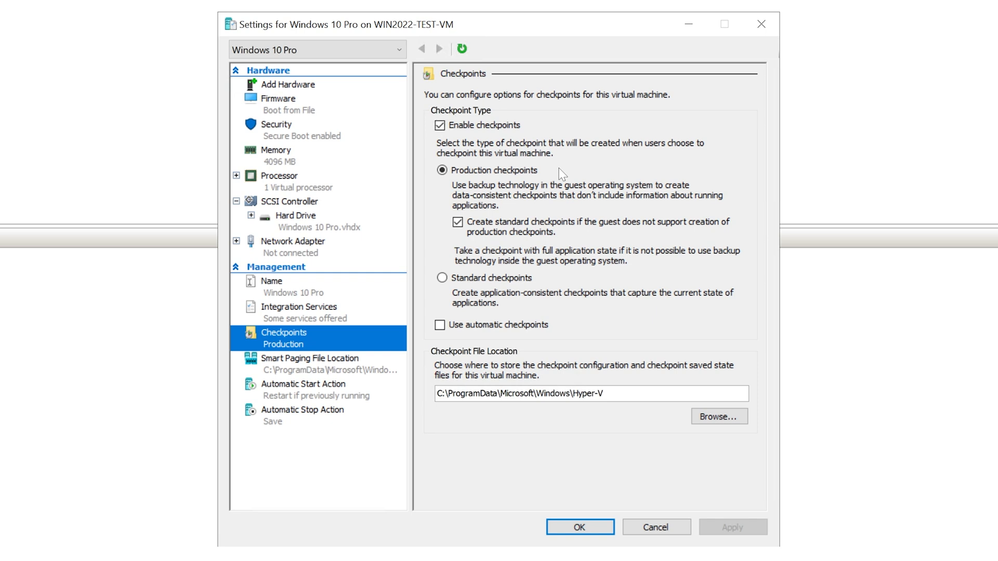
mouse_move(501, 249)
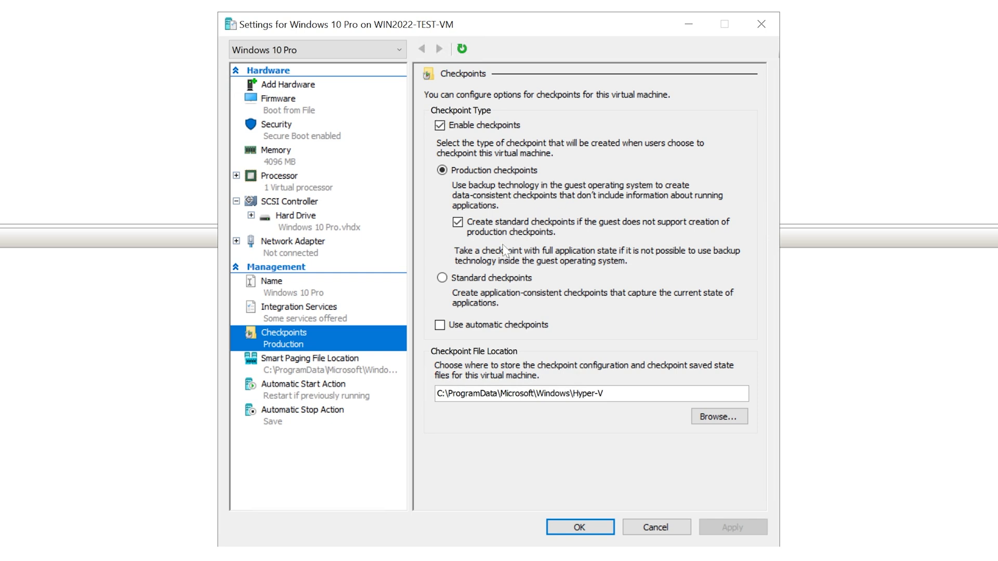
click(440, 279)
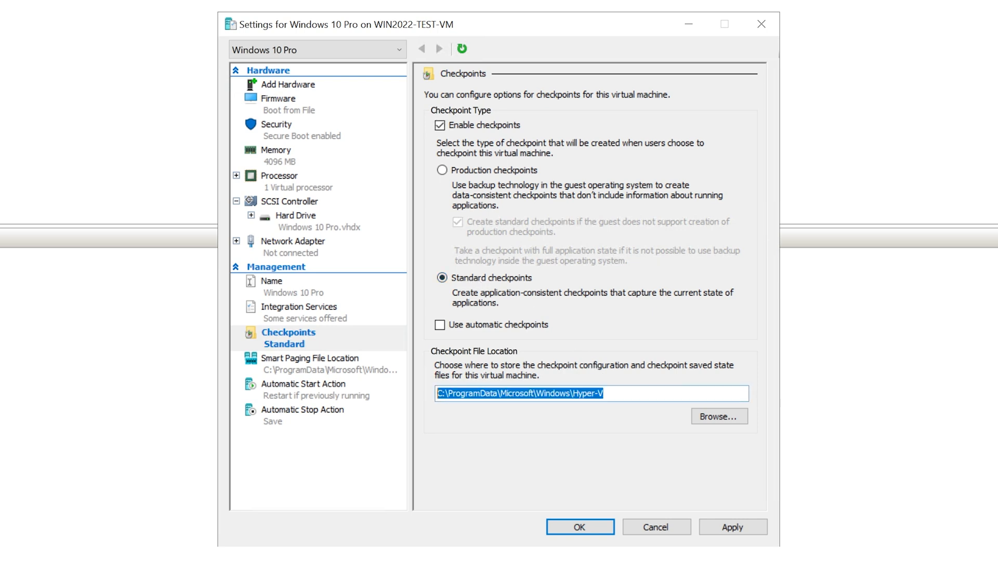
mouse_move(433, 405)
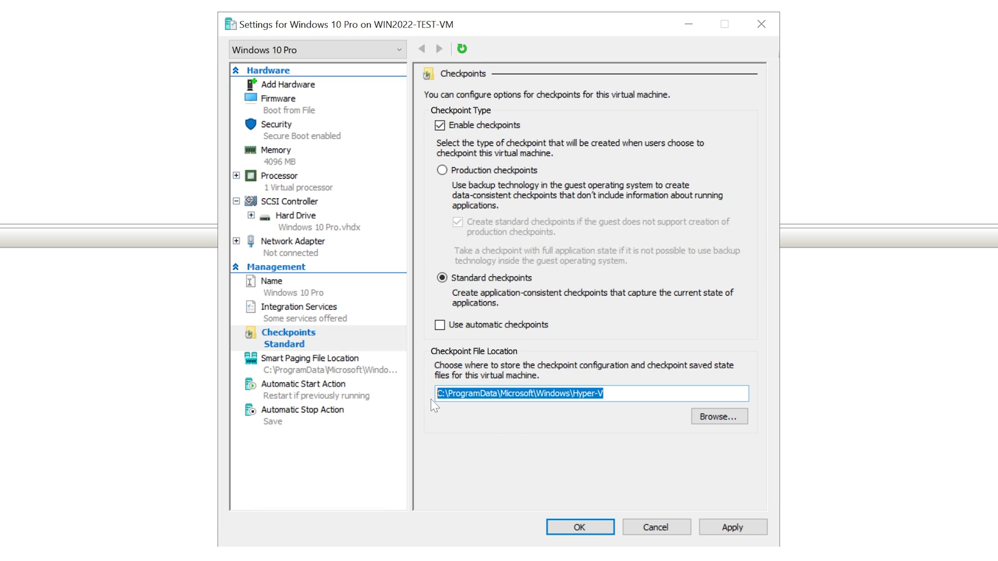
mouse_move(466, 428)
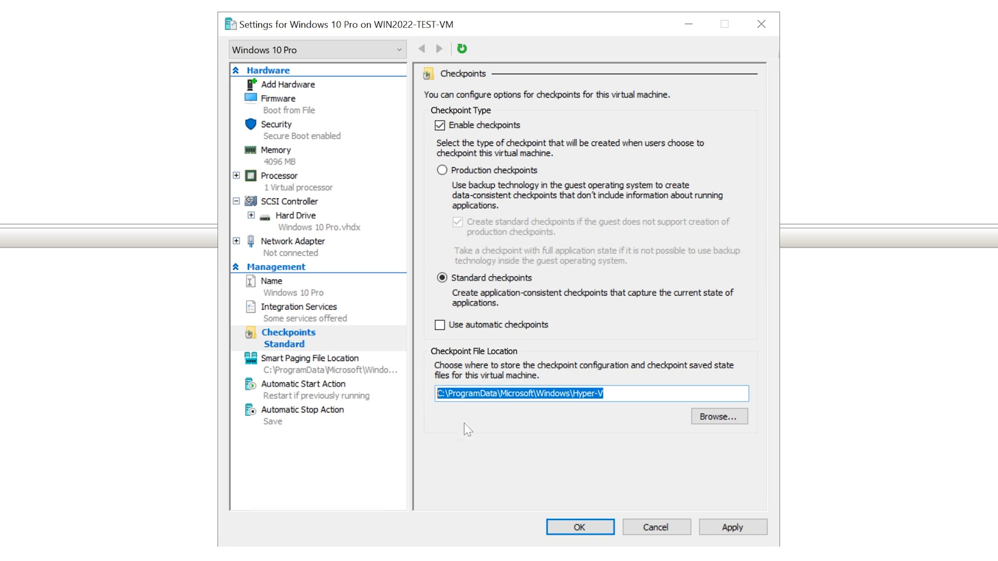
click(580, 527)
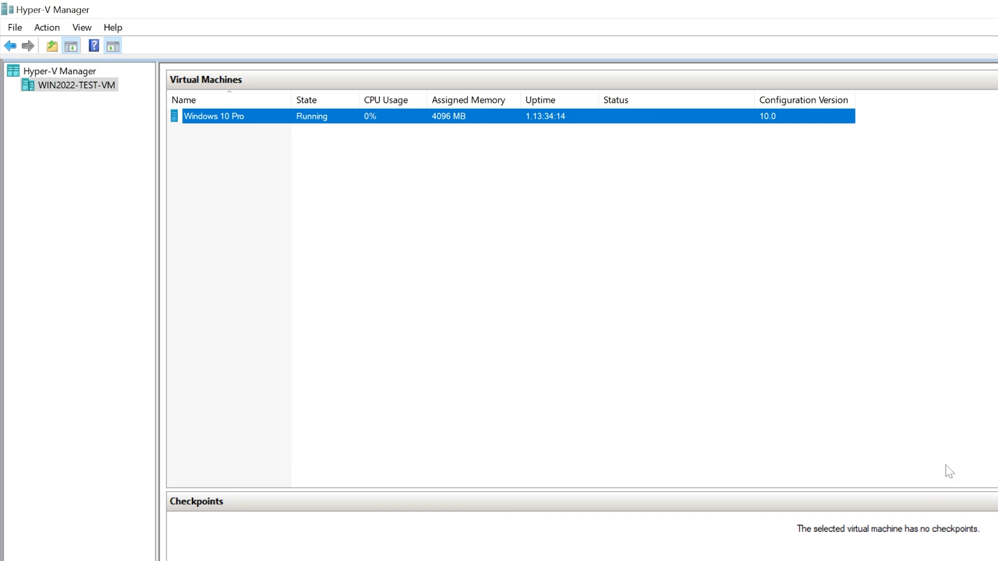
mouse_move(640, 117)
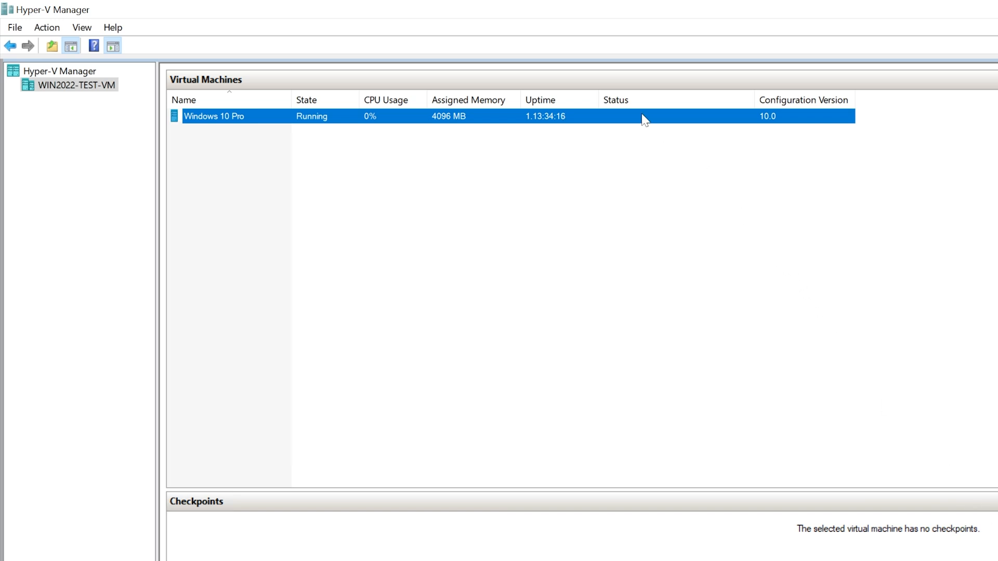
Bring up the context actions for the Windows 10 Pro VM before opening the Run dialog.
right_click(643, 116)
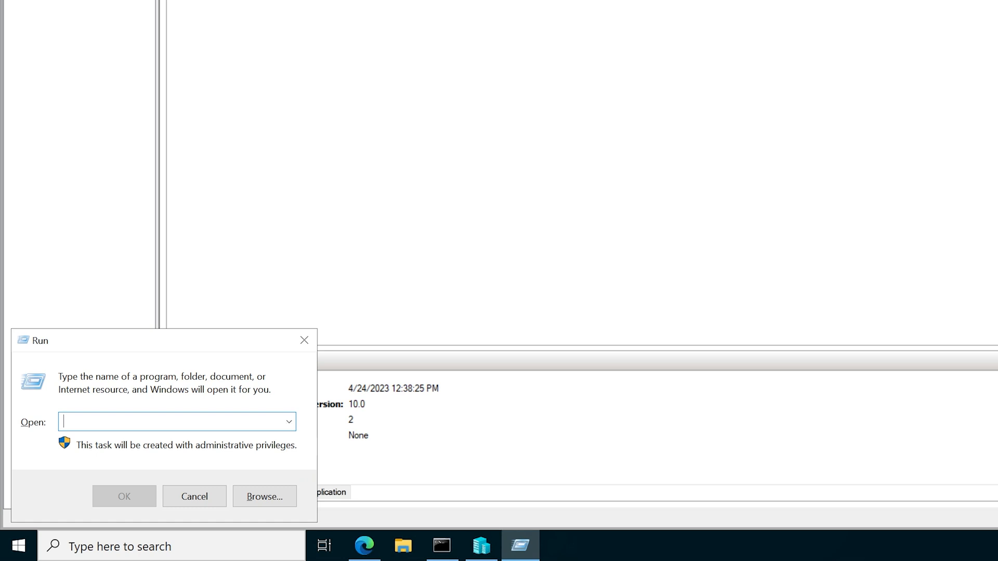
Go to C:\ProgramData\Microsoft\Windows\Hyper-V and enter its Snapshots folder with the checkpoint files.
text(C:\ProgramData\Microsoft\Windows\Hyper-V)
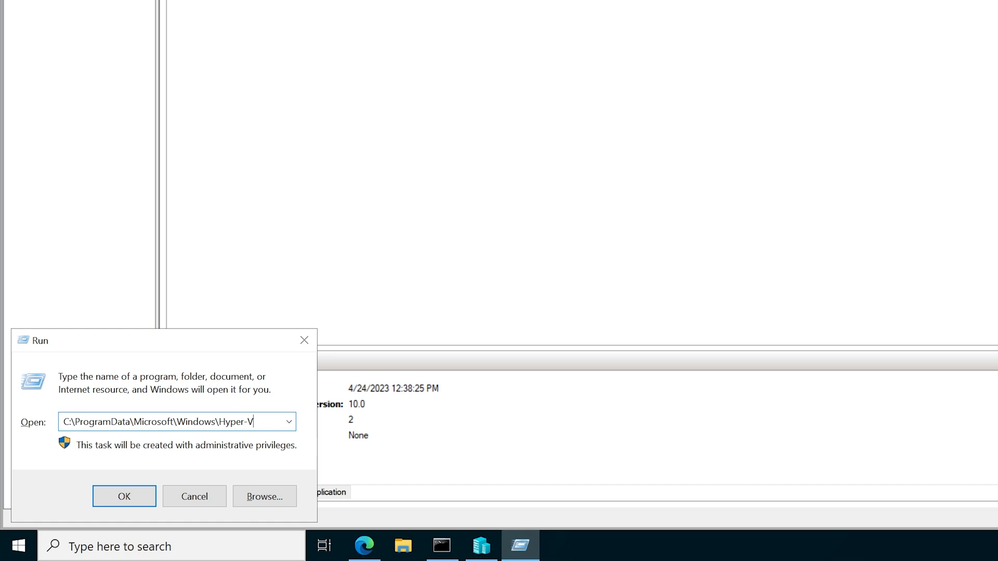
click(124, 495)
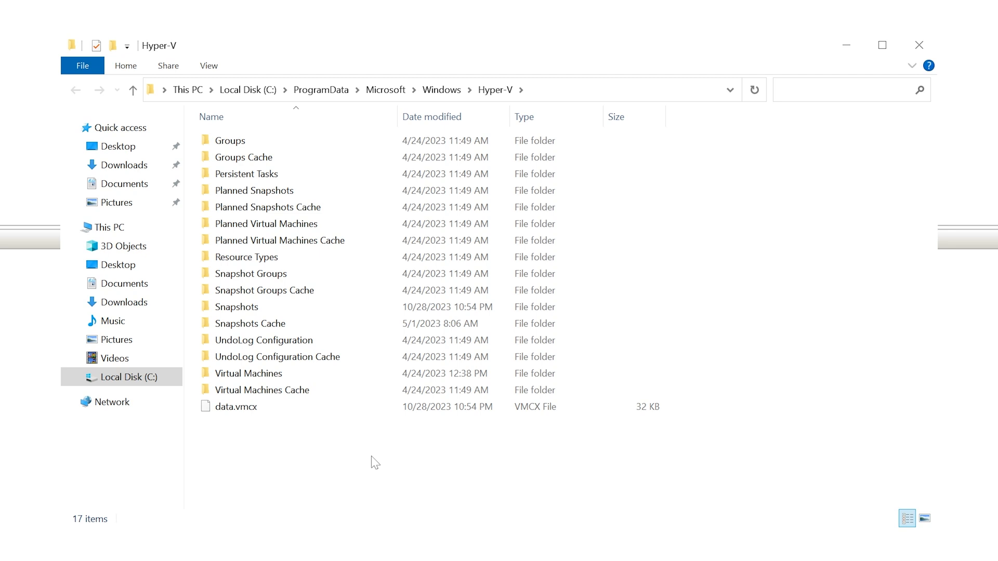
mouse_move(263, 310)
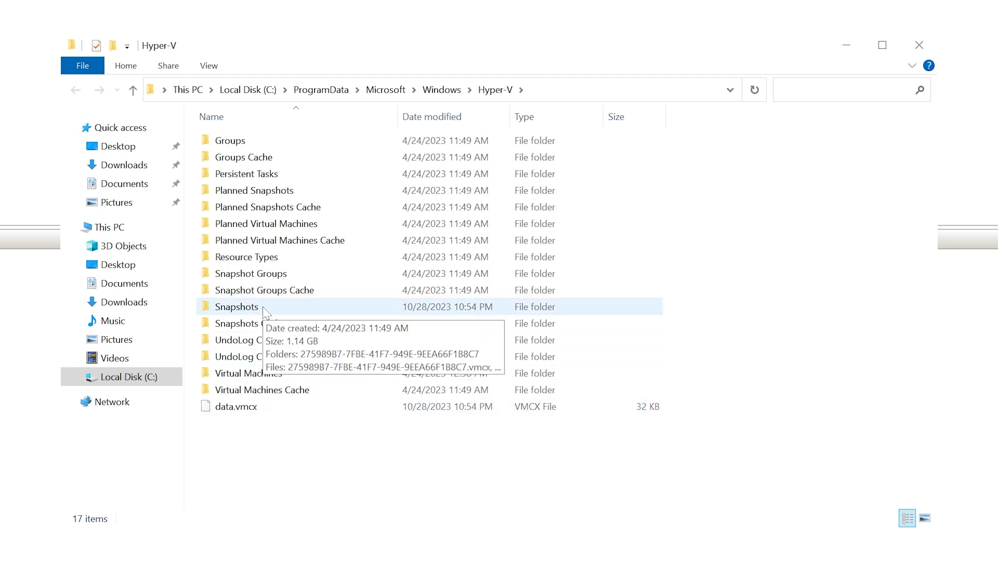
double_click(237, 307)
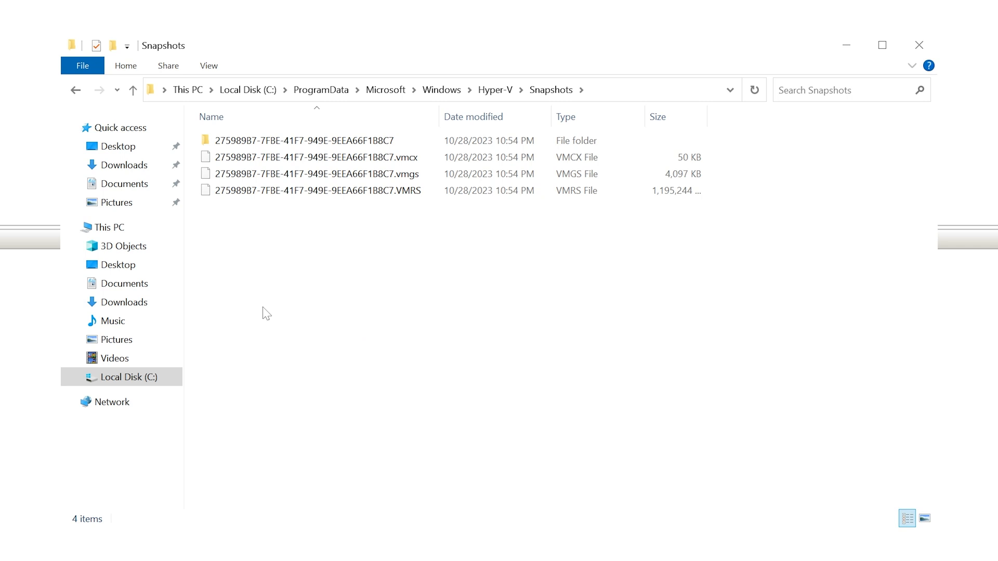
mouse_move(283, 310)
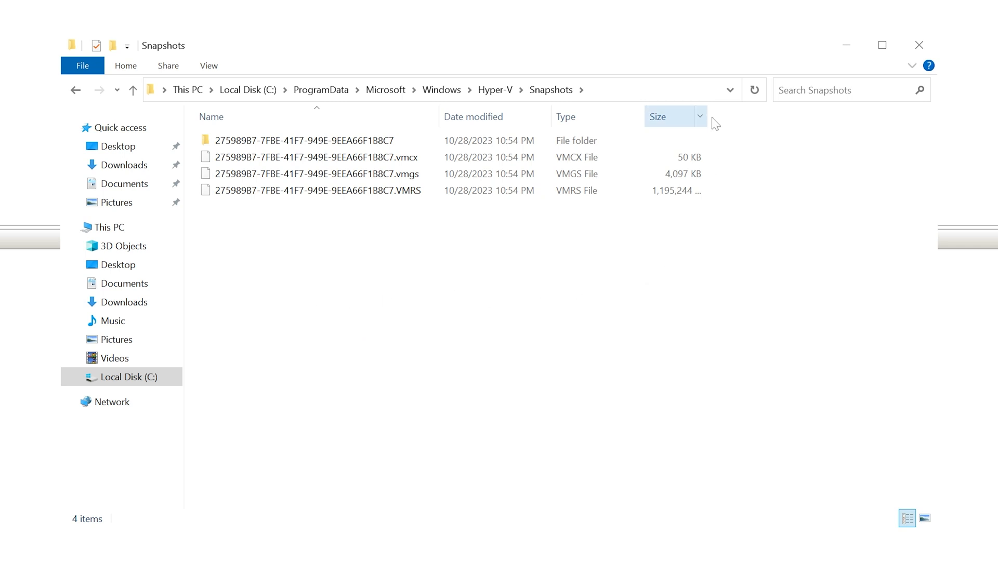
click(511, 192)
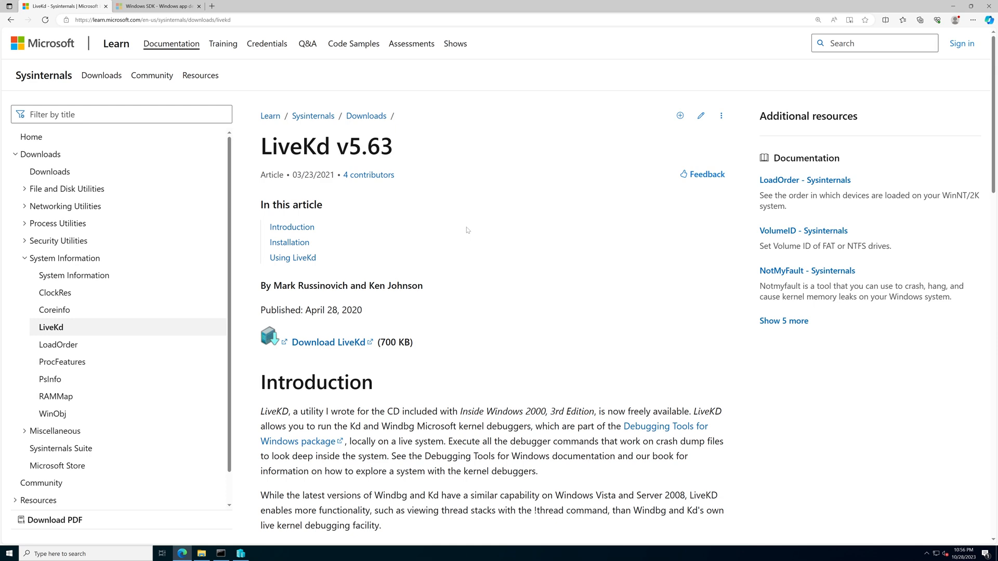
Switch Edge from the LiveKd article to the Windows SDK download tab.
click(161, 5)
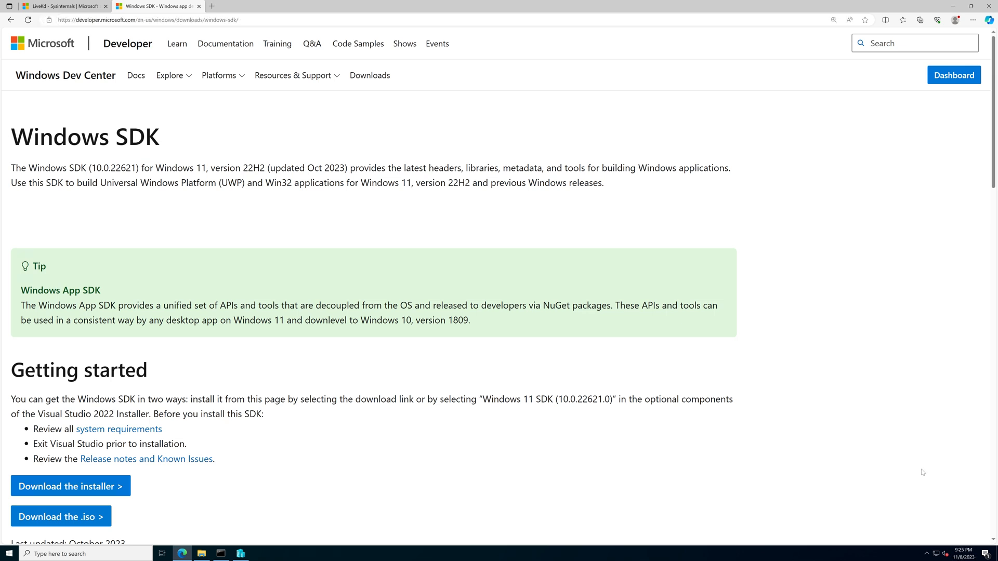
mouse_move(283, 515)
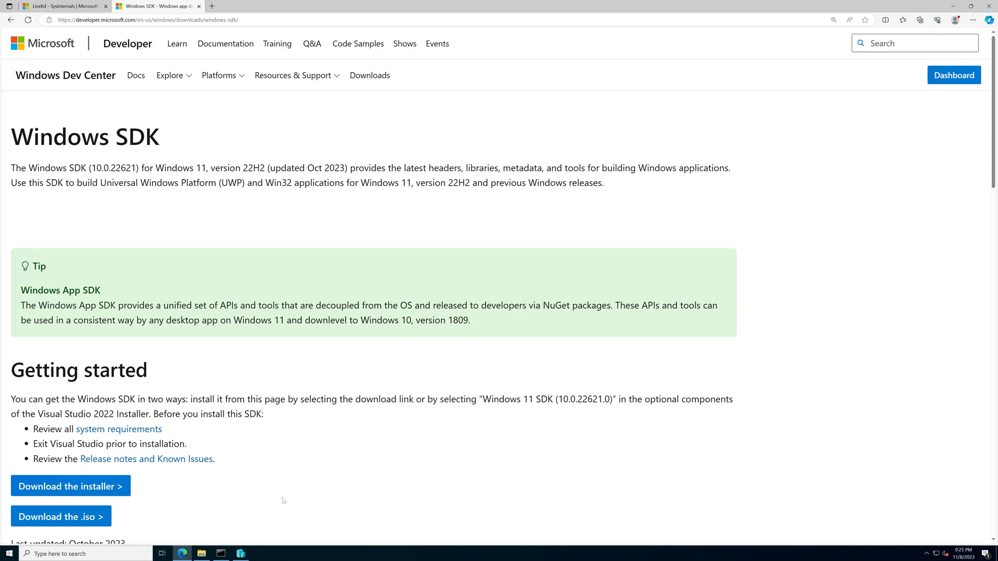
Download winsdksetup.exe and run the Windows SDK installer.
click(70, 487)
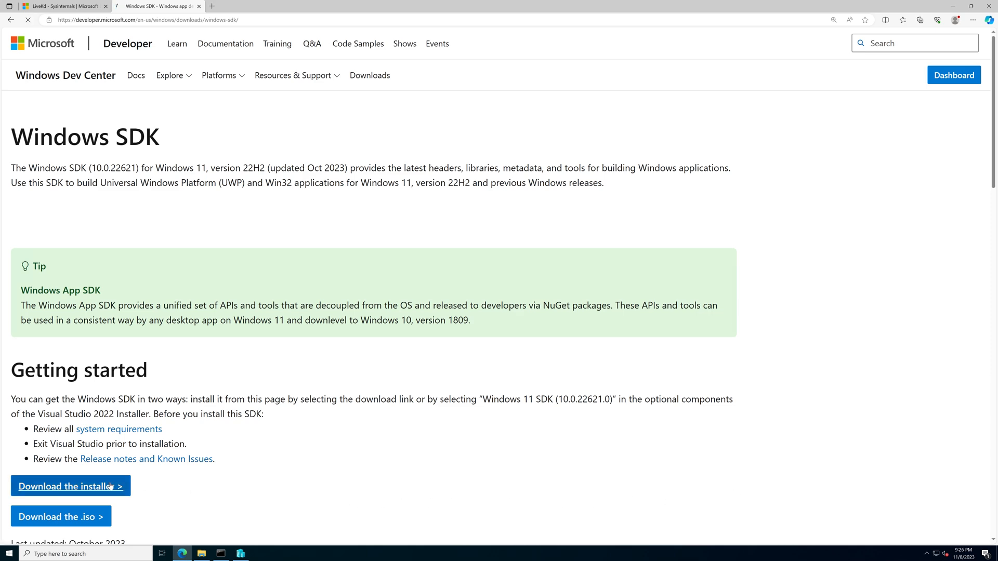
click(72, 486)
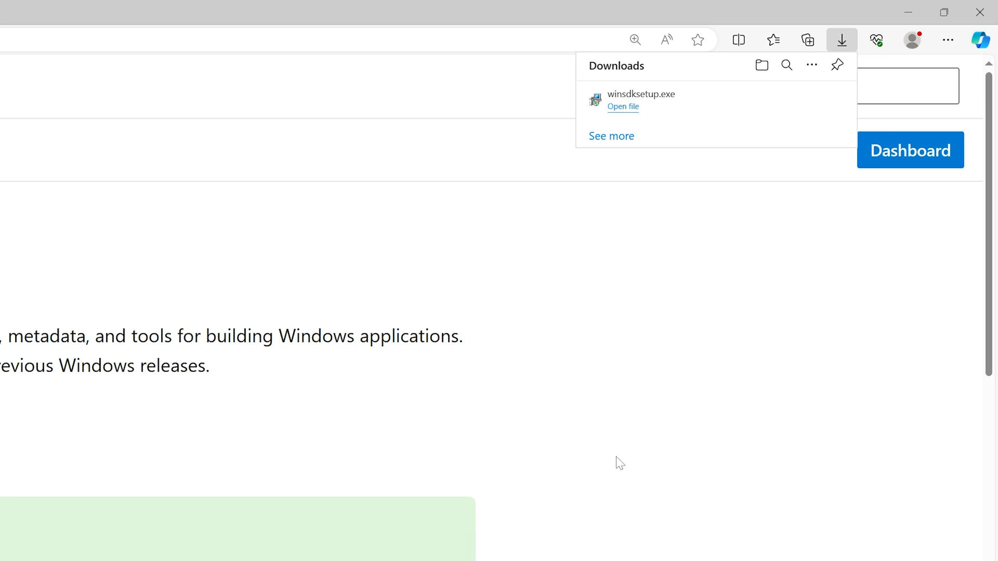
mouse_move(618, 109)
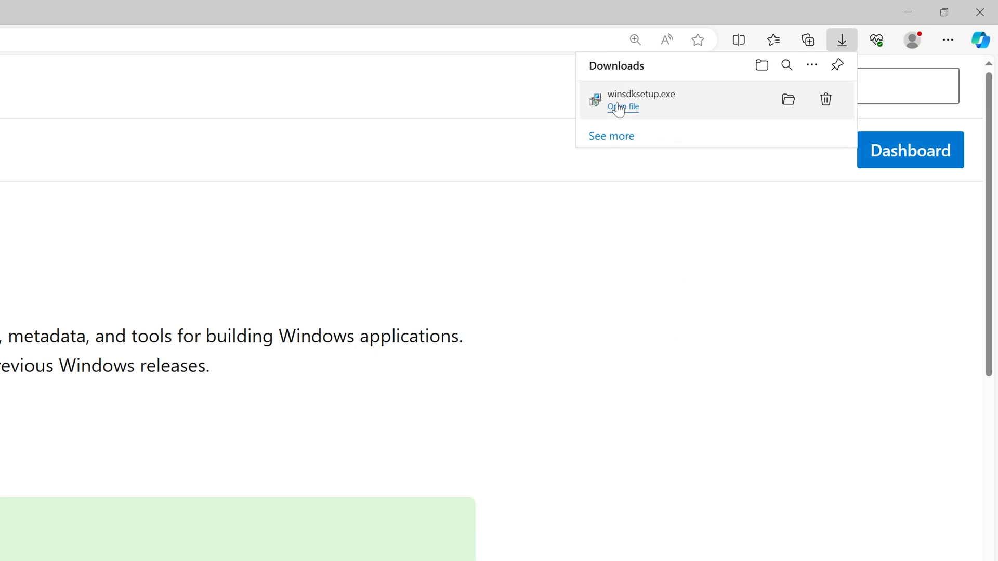
click(622, 106)
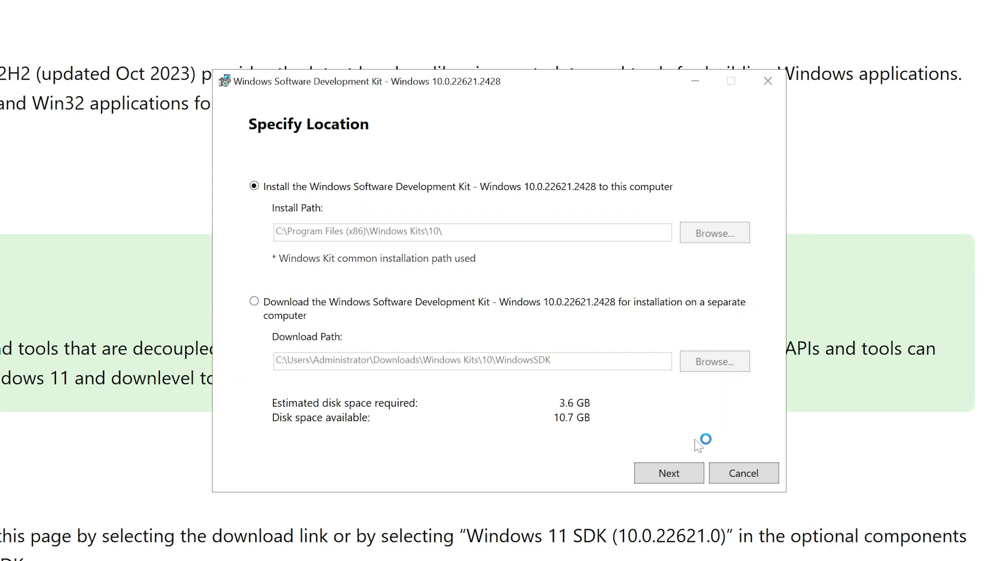
Install the Windows SDK with insights sharing declined and the license accepted, then close the installer.
click(670, 473)
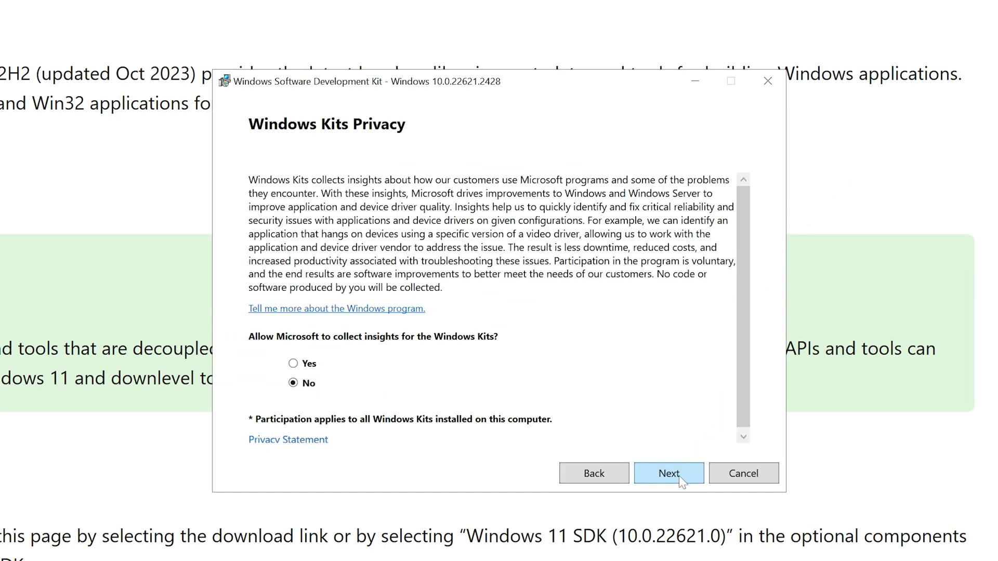
click(670, 473)
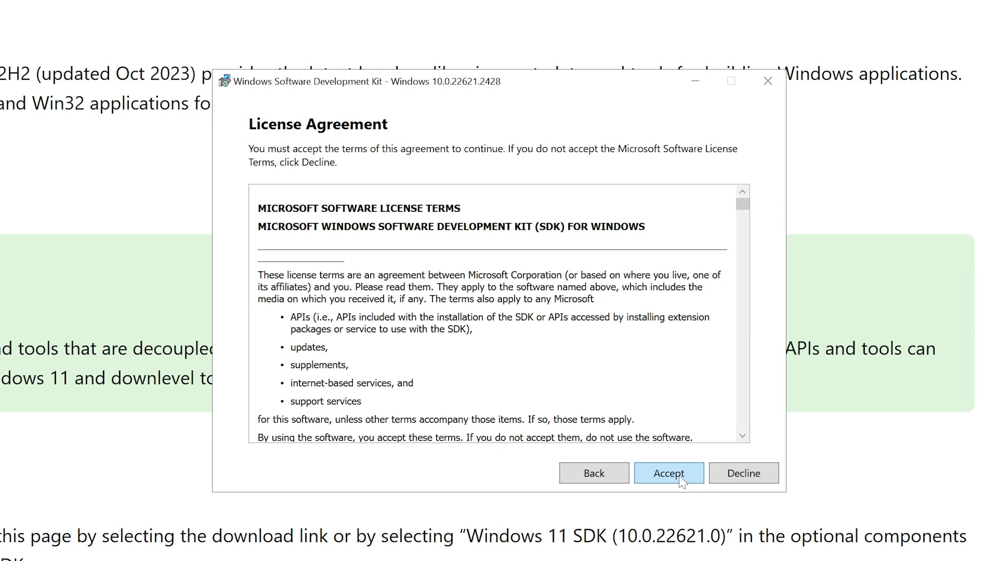
click(668, 473)
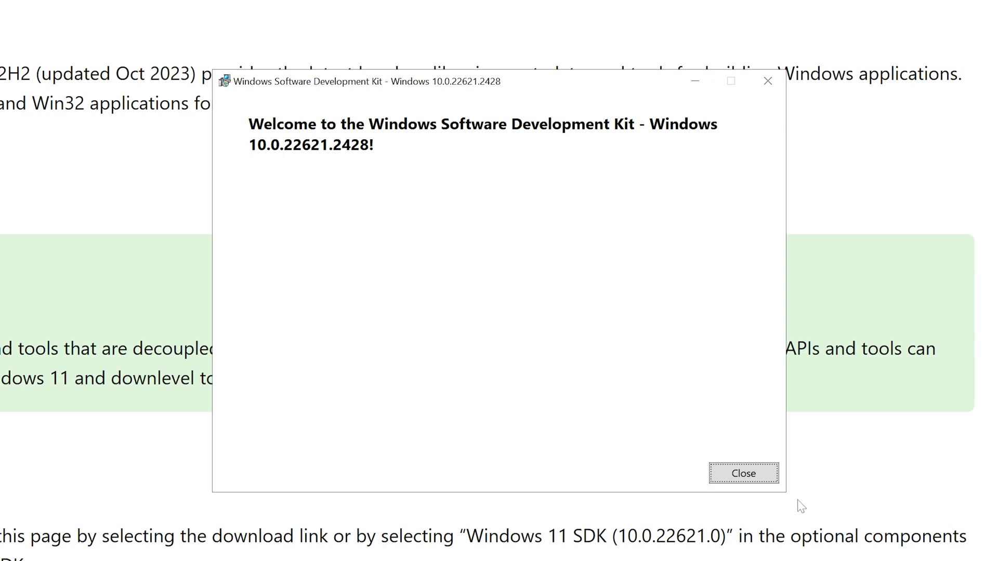
click(744, 473)
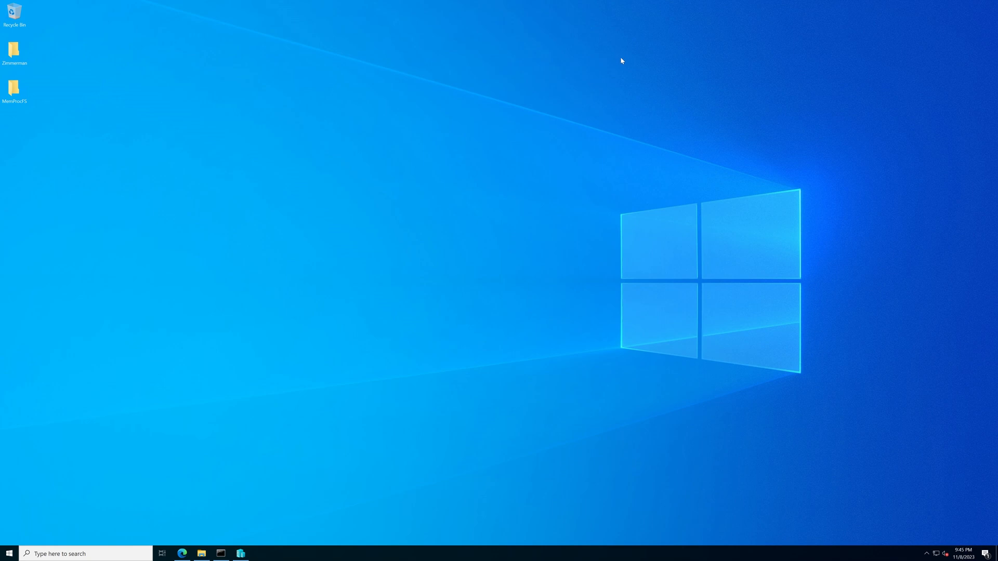
mouse_move(294, 333)
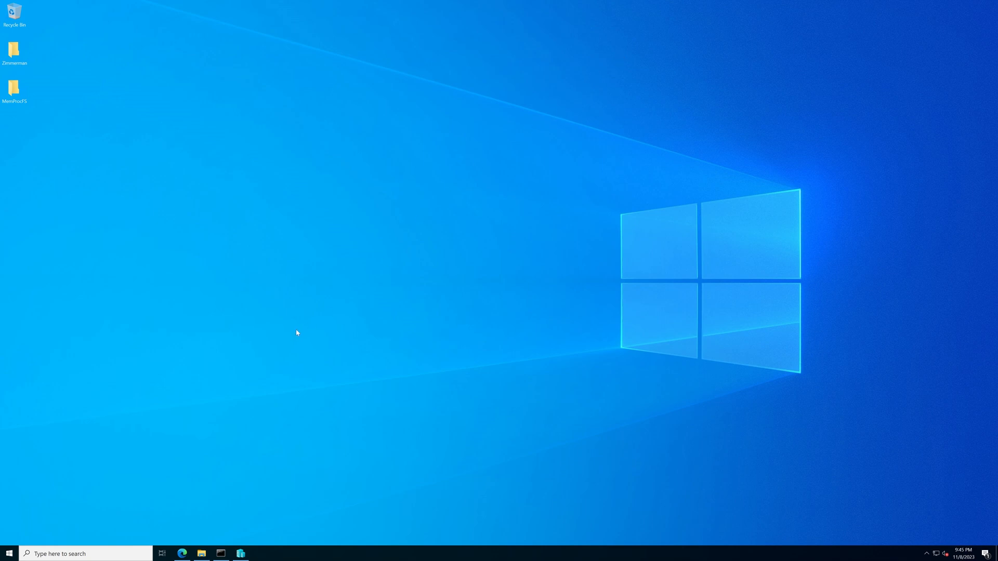
Browse the local disk into C:\Program Files (x86)\Windows Kits\10\bin.
click(201, 553)
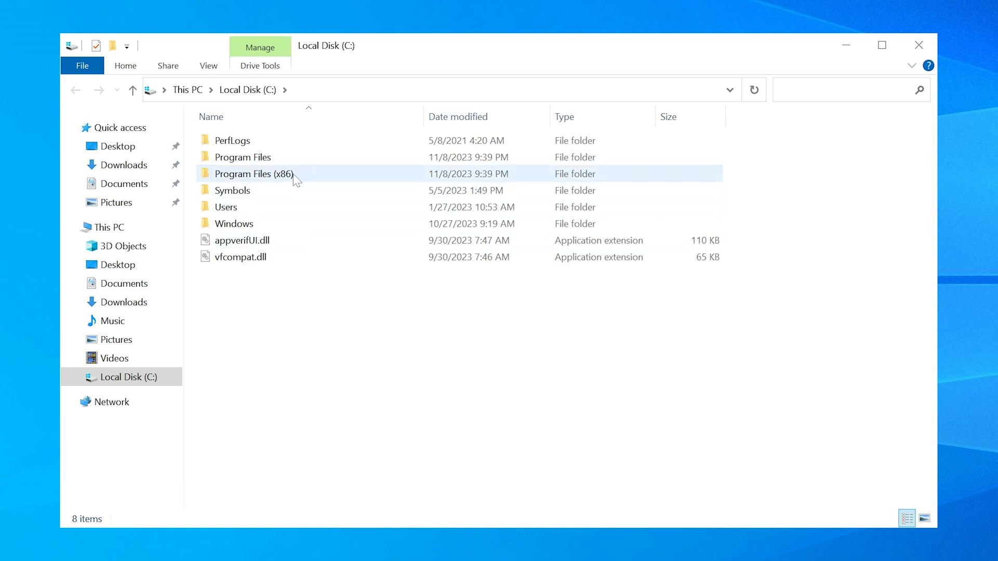
double_click(252, 173)
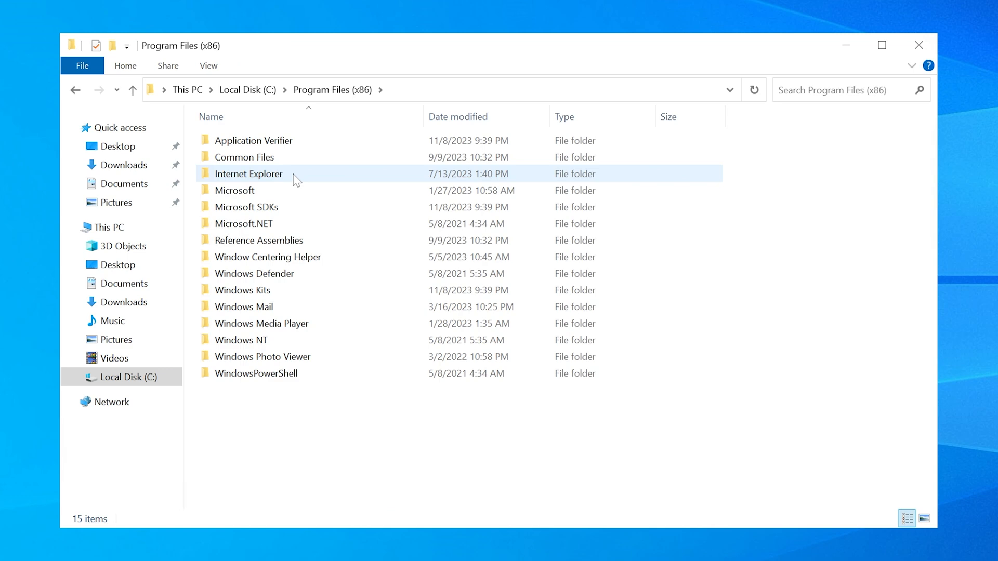
click(242, 290)
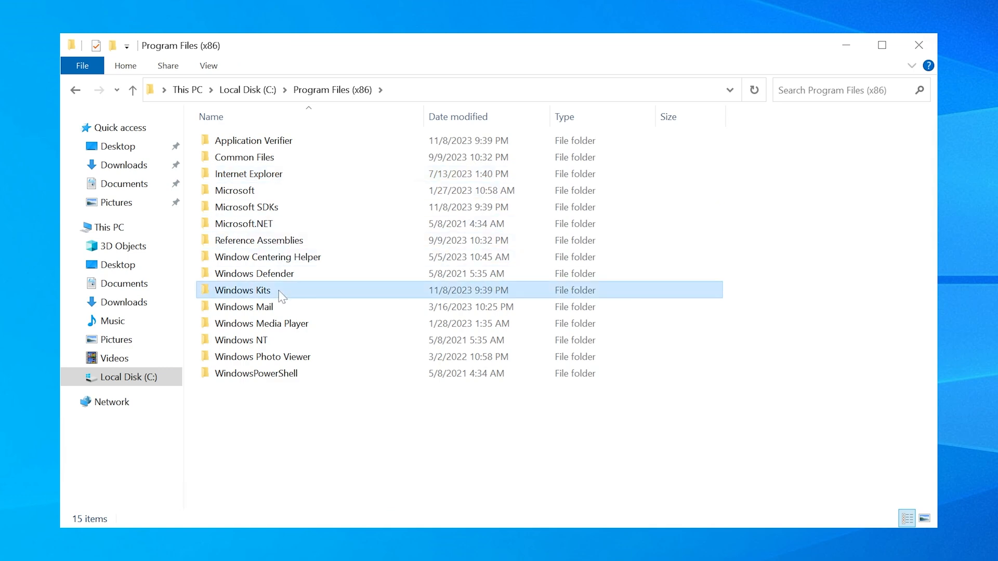
double_click(243, 290)
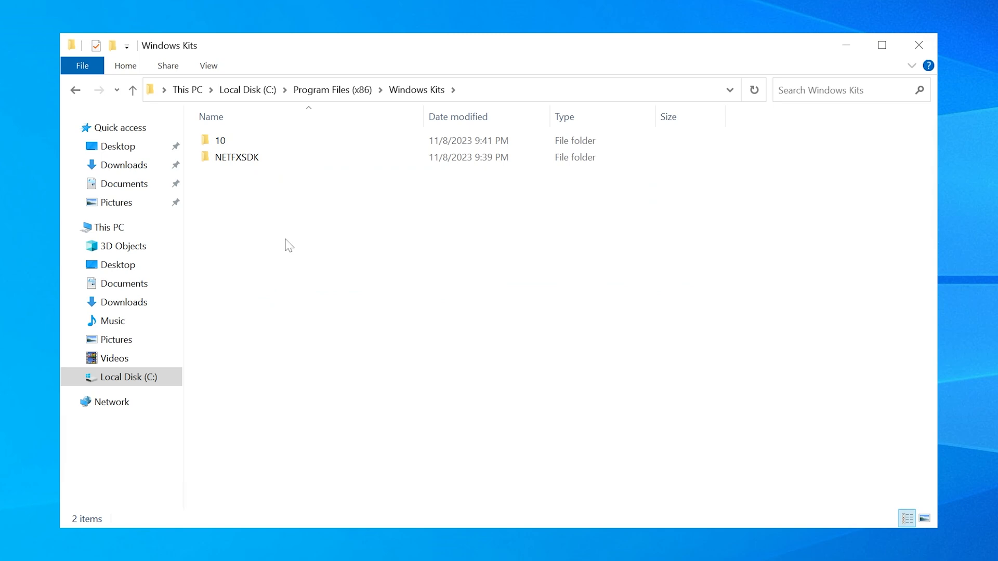
double_click(218, 140)
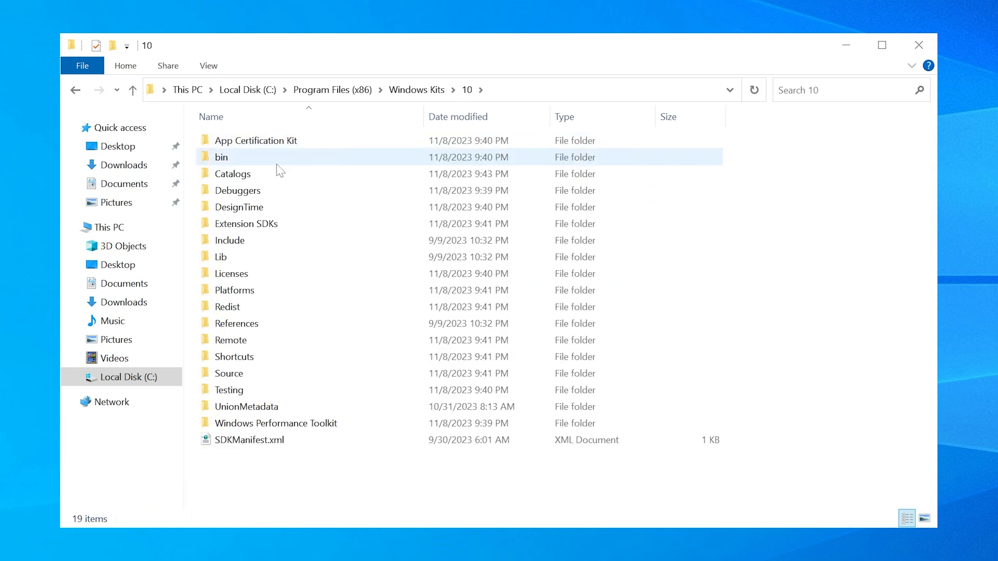
double_click(220, 157)
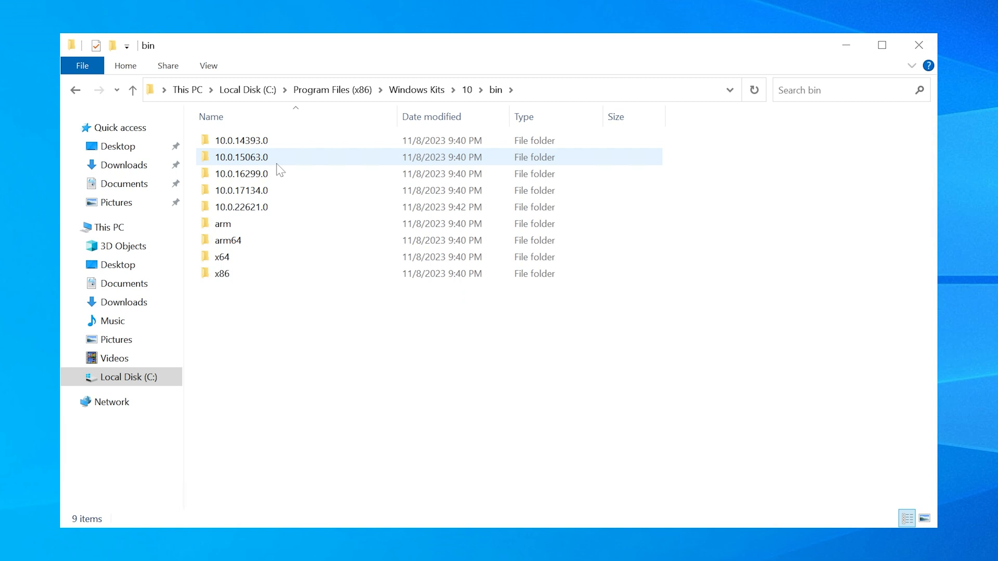
Enter the 10.0.22621.0\x64 folder and scroll its SDK tools toward vmsavedstatedumpprovider.dll.
click(241, 207)
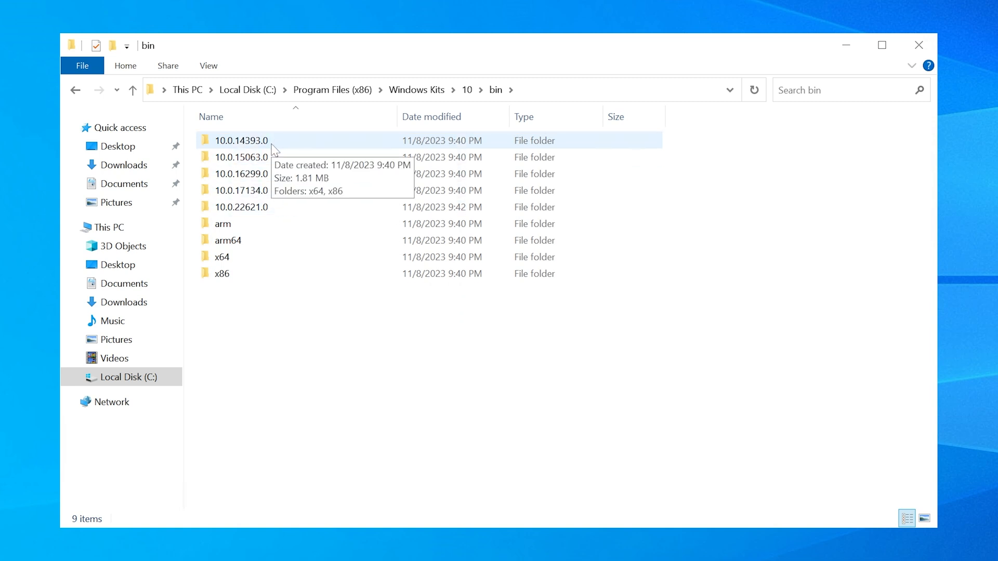
mouse_move(269, 164)
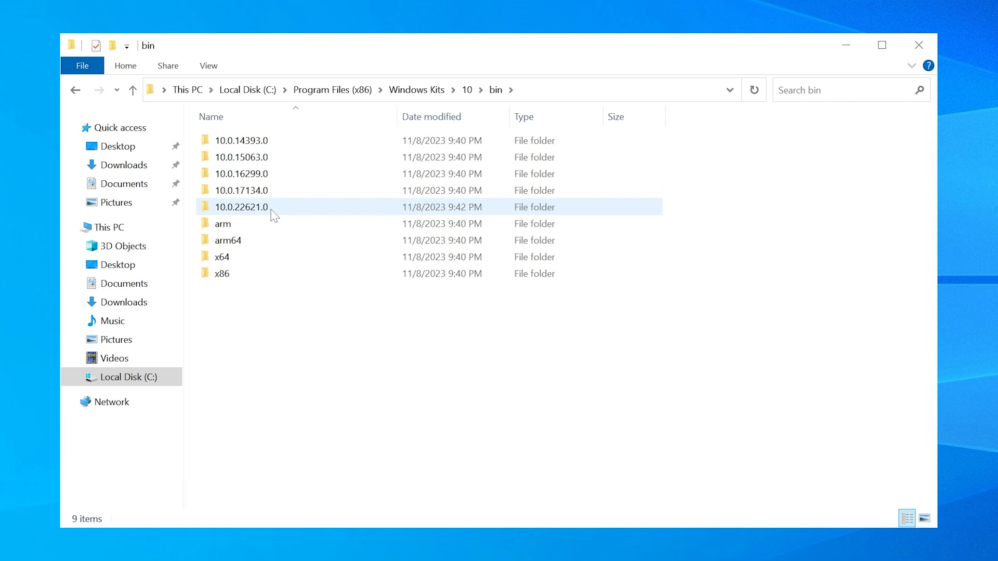
double_click(241, 206)
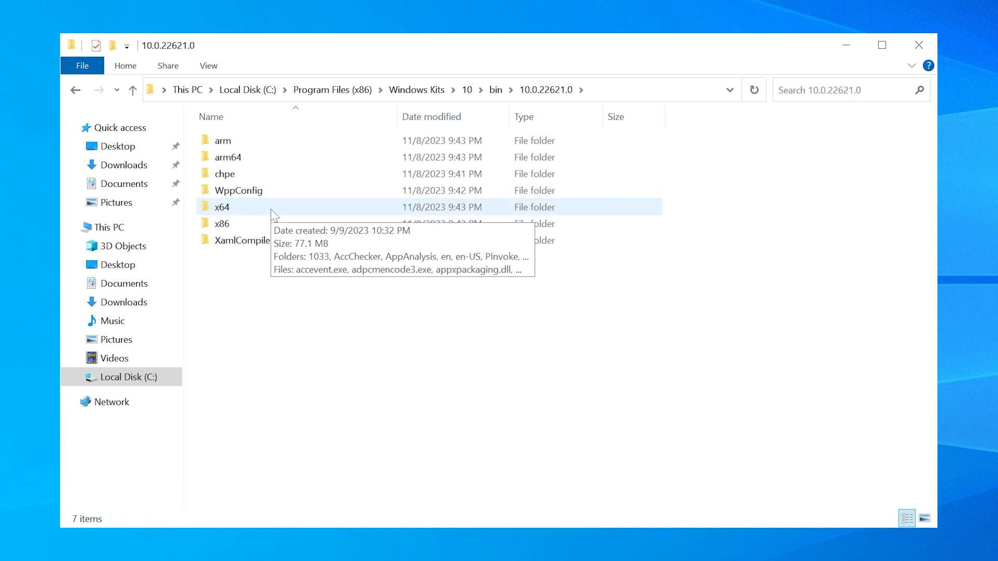
double_click(222, 207)
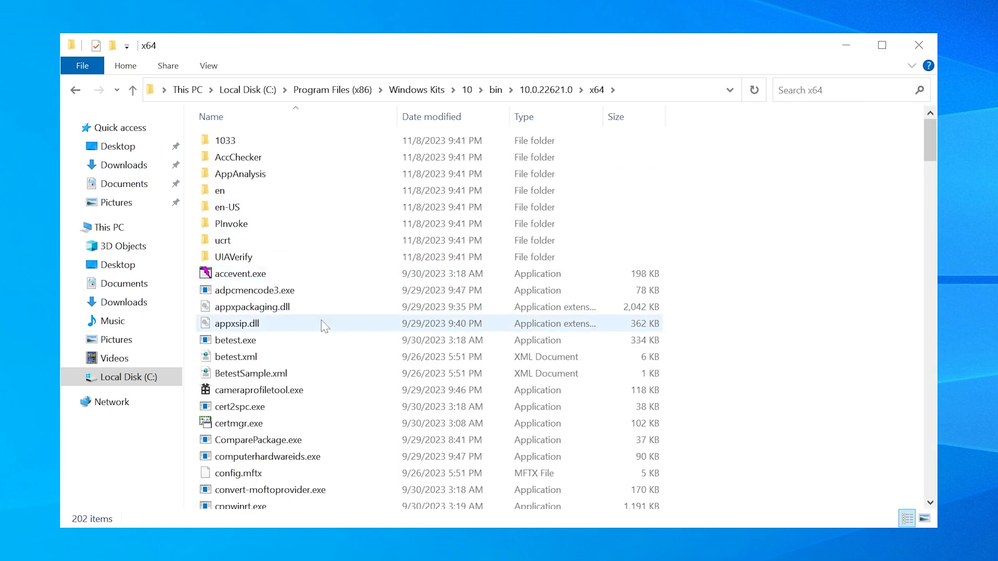
scroll(down, 3)
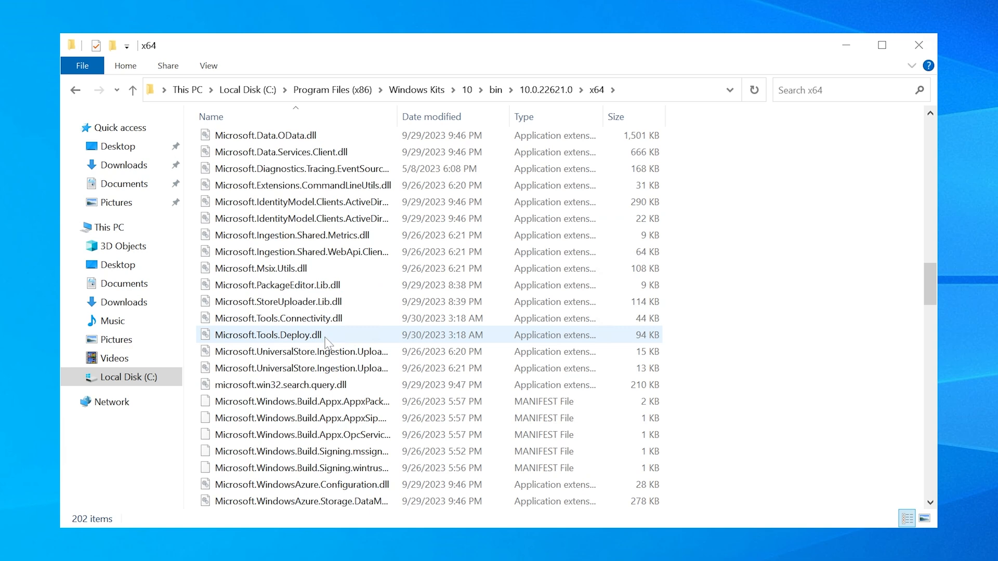
scroll(down, 3)
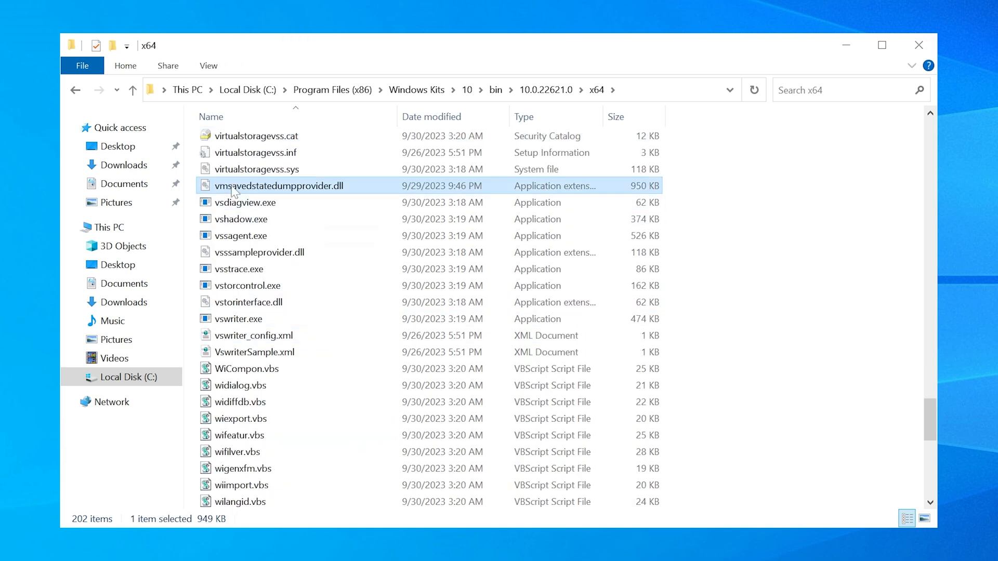
mouse_move(314, 196)
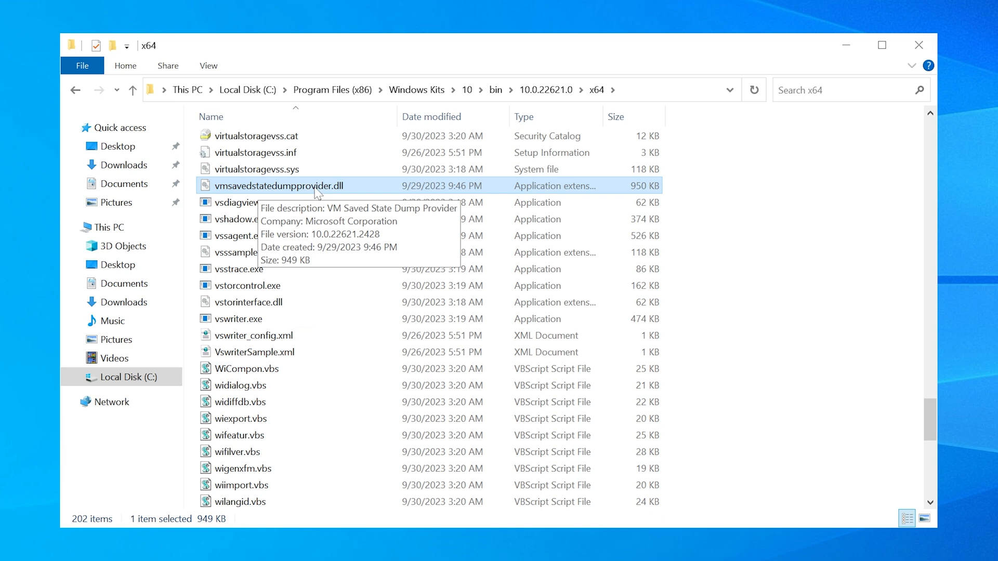
mouse_move(375, 305)
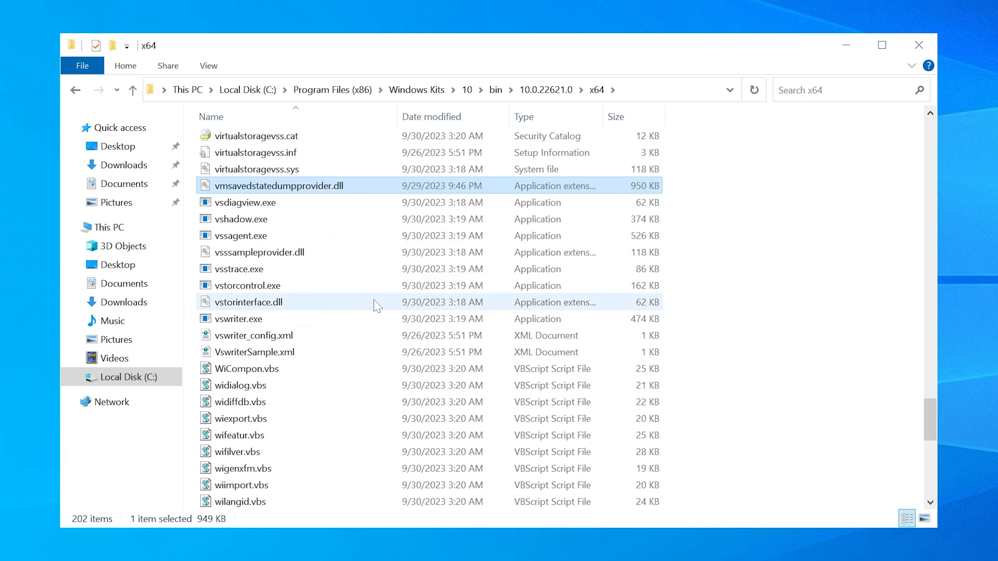
mouse_move(388, 290)
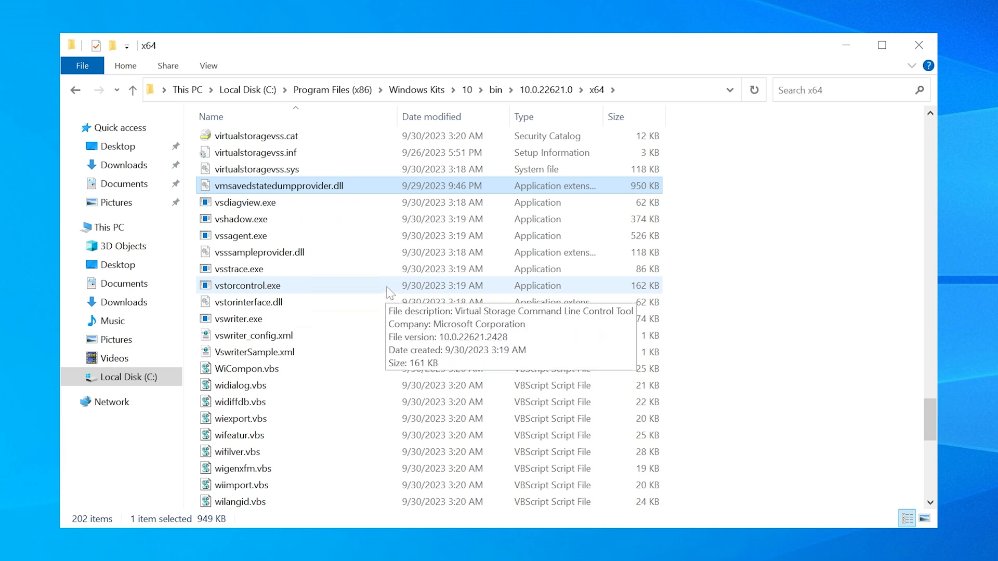
mouse_move(343, 273)
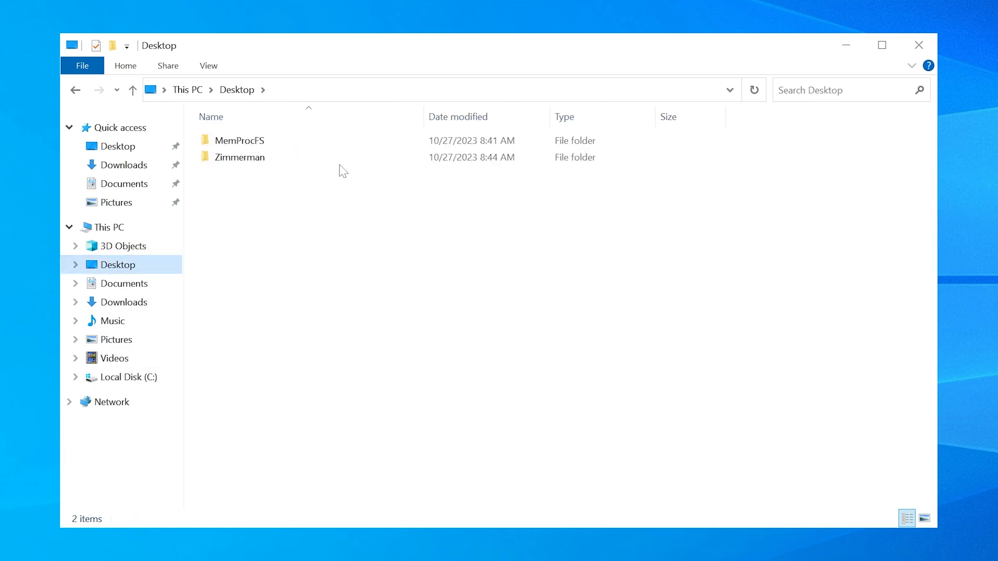
Look inside the Desktop's MemProcFS folder, then close File Explorer.
double_click(241, 141)
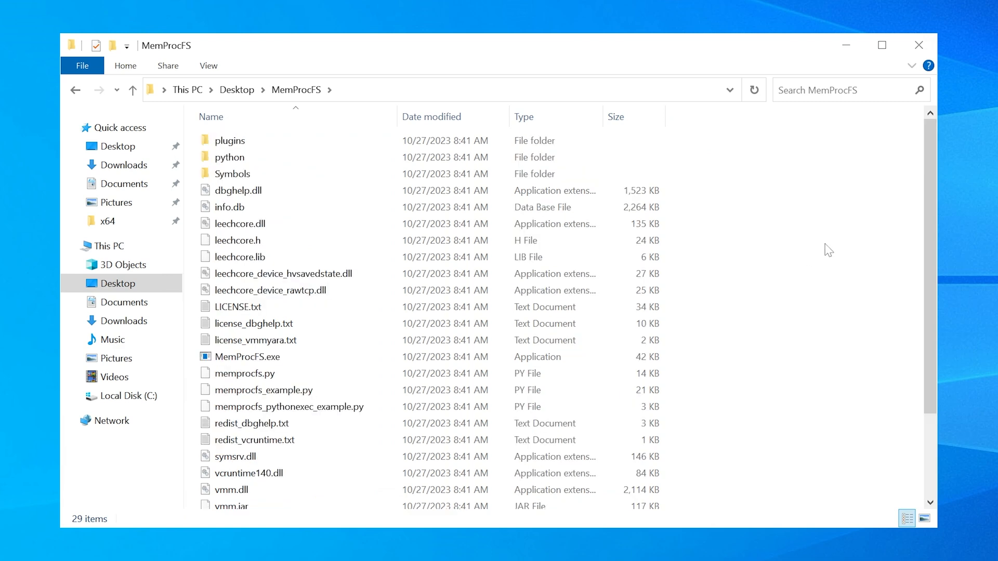
click(919, 44)
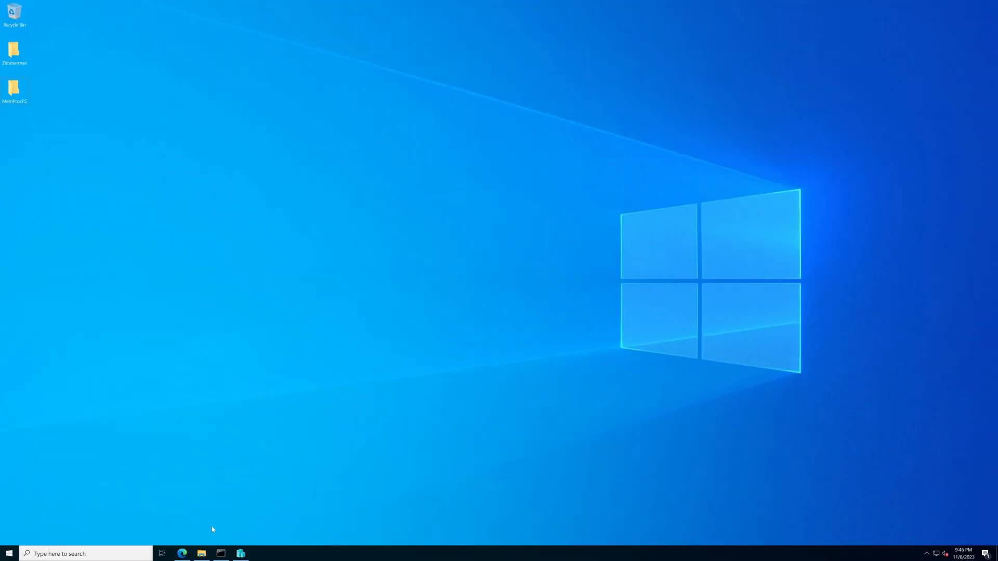
In Command Prompt, enter the start of the command MemProcFS.exe -device hvsavedstate://.
click(220, 553)
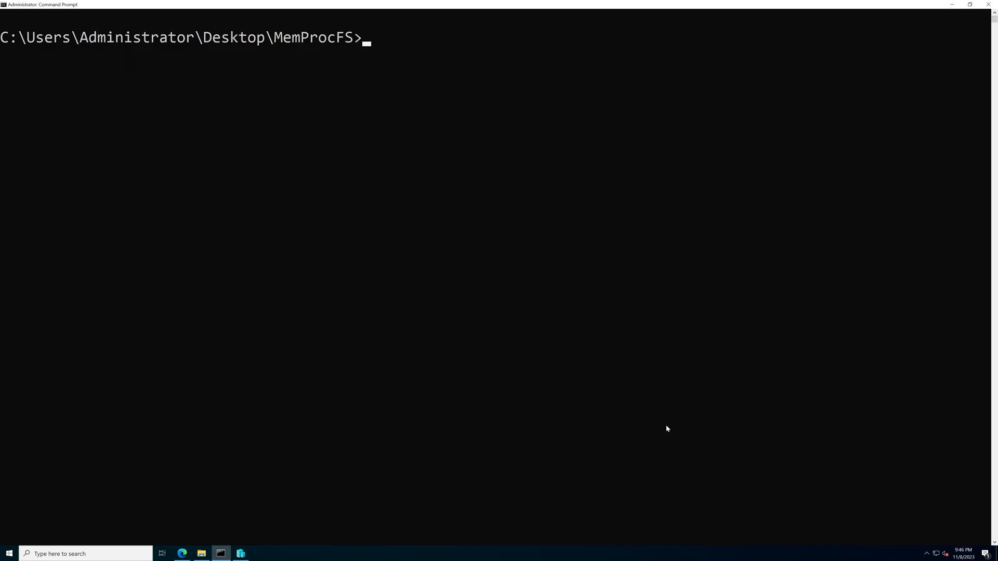
text(m)
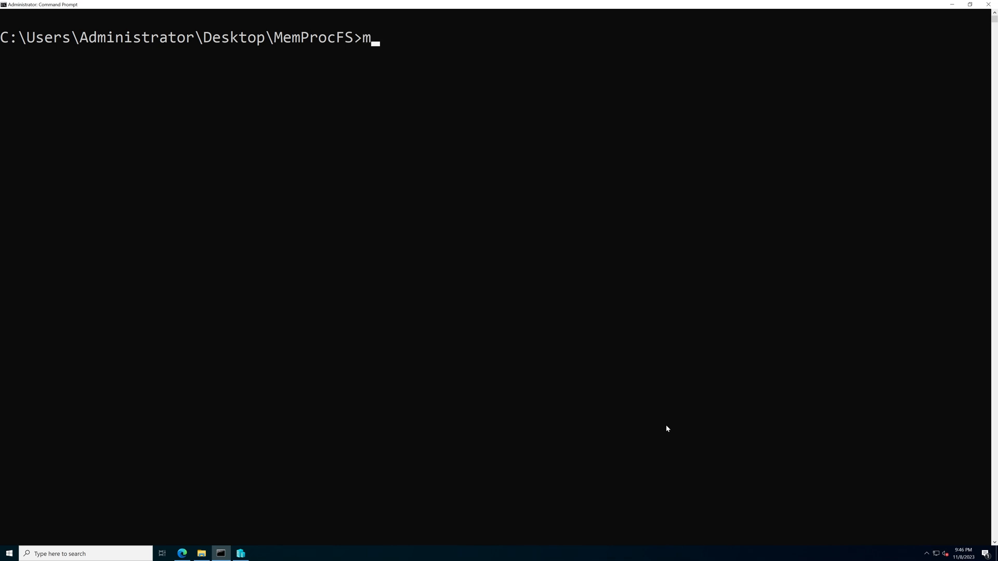
text(emProcFS.exe -)
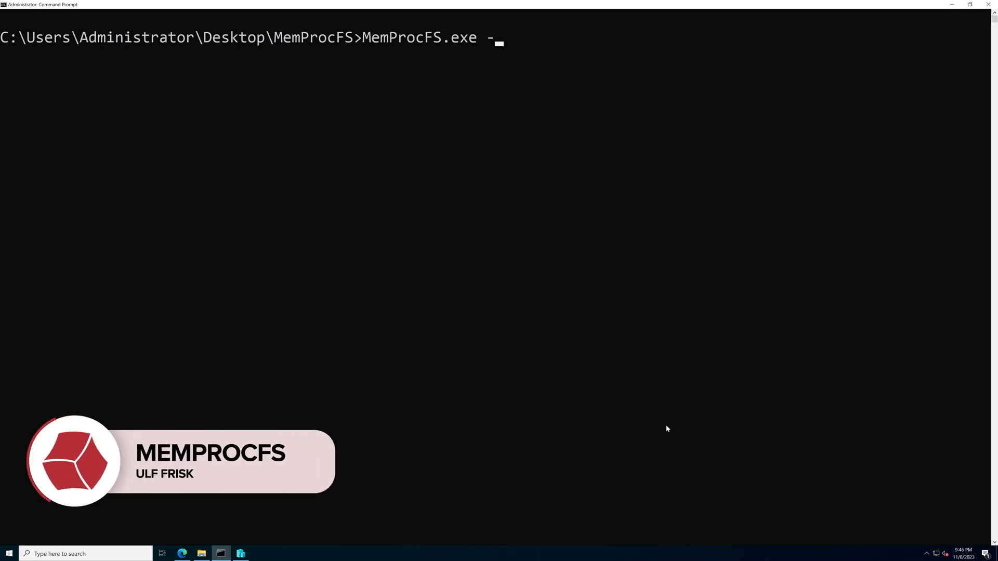
text(device)
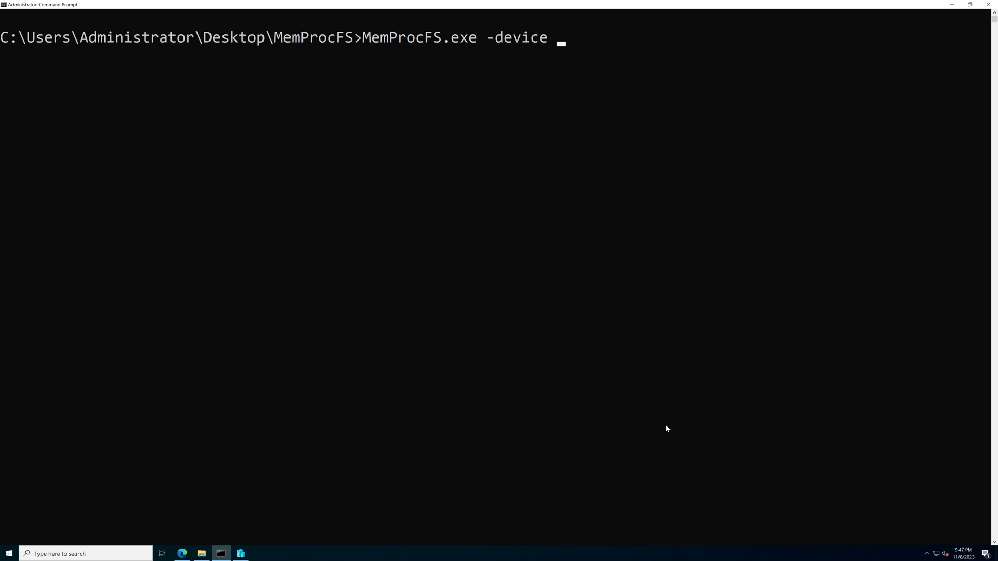
text(h)
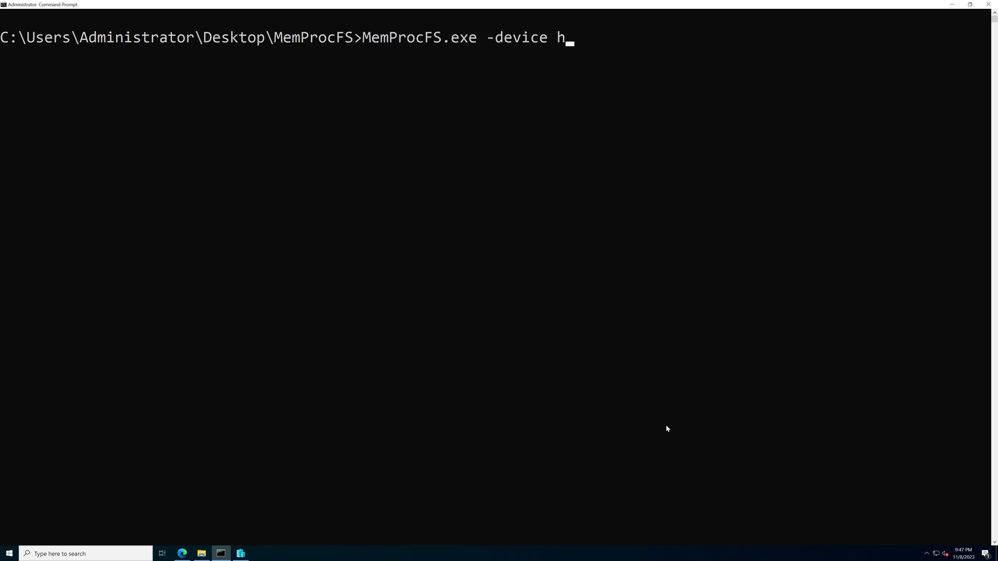
text(vsavedstate)
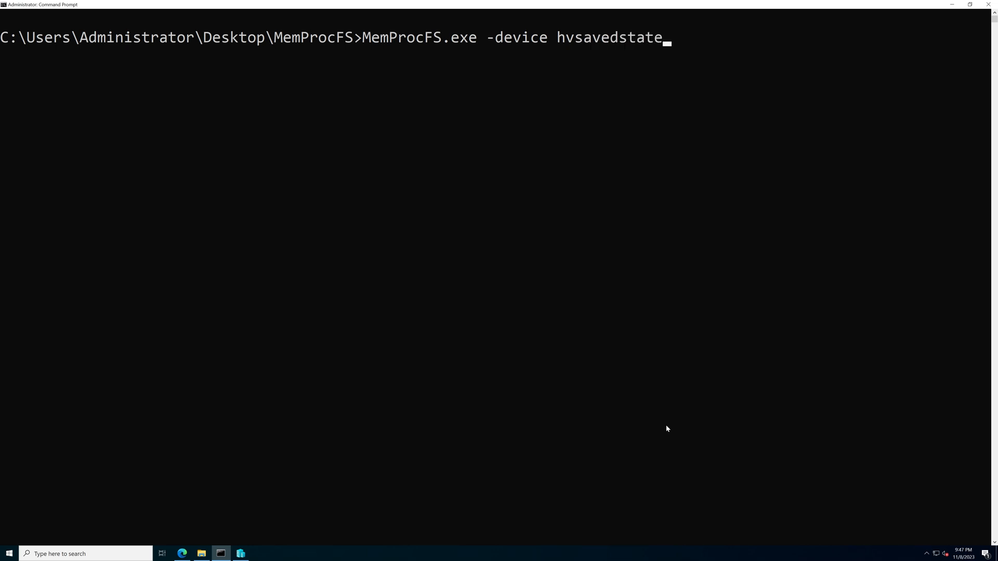
text(:/)
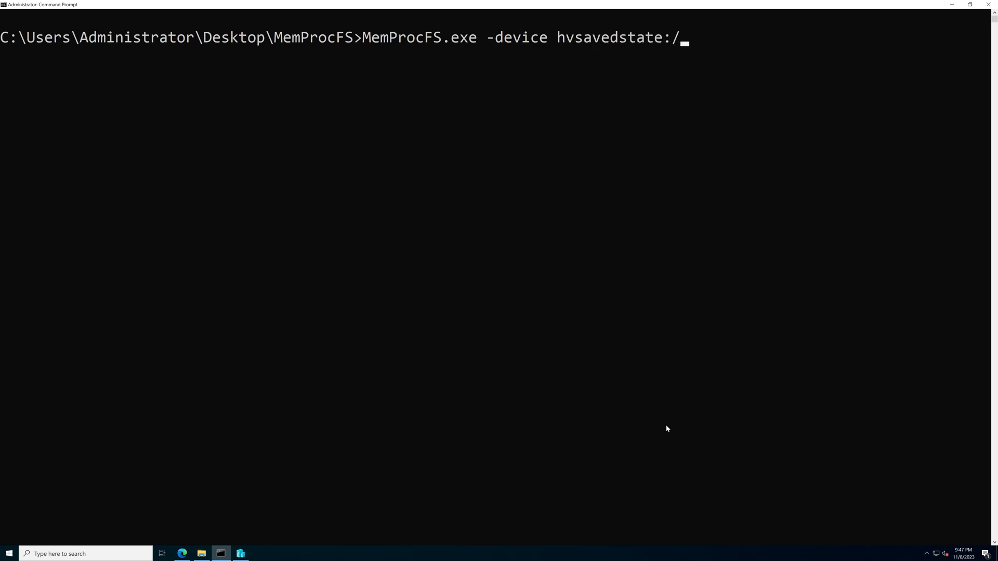
text(/)
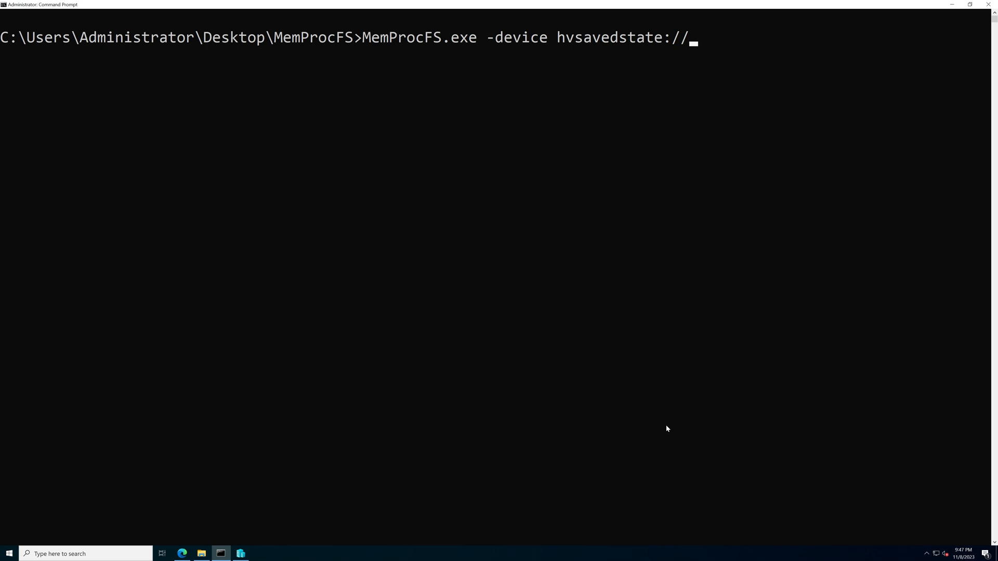
mouse_move(649, 410)
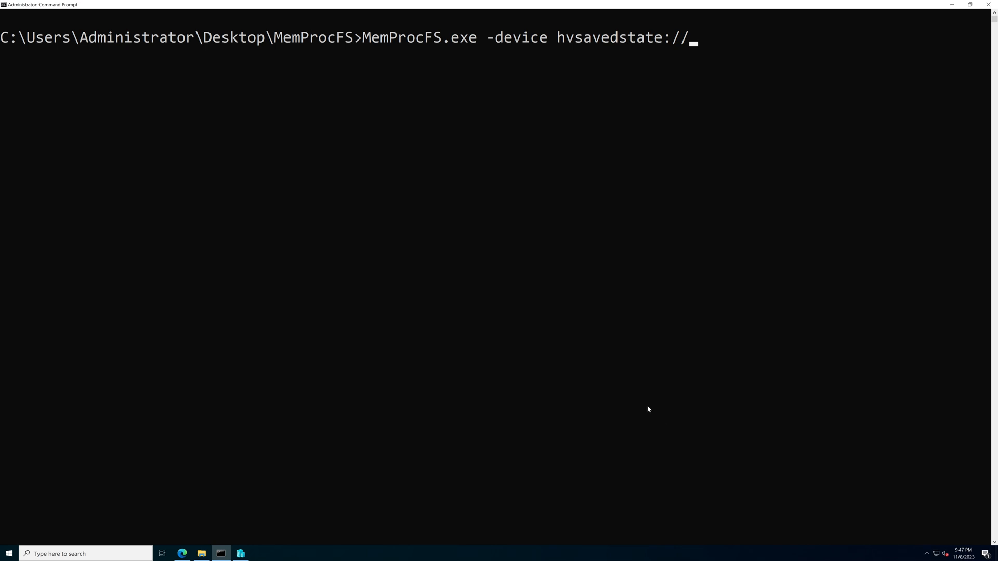
mouse_move(208, 530)
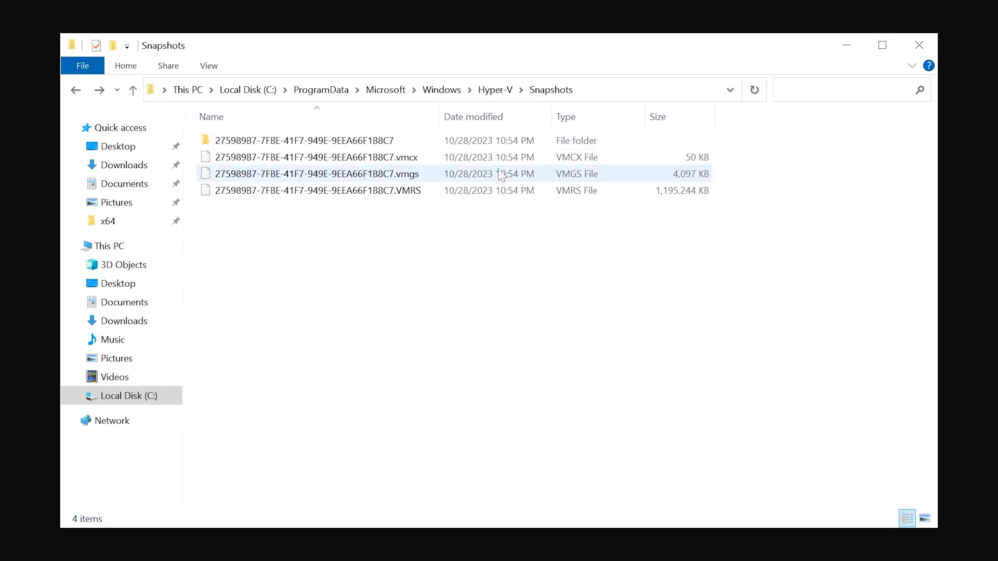
mouse_move(392, 198)
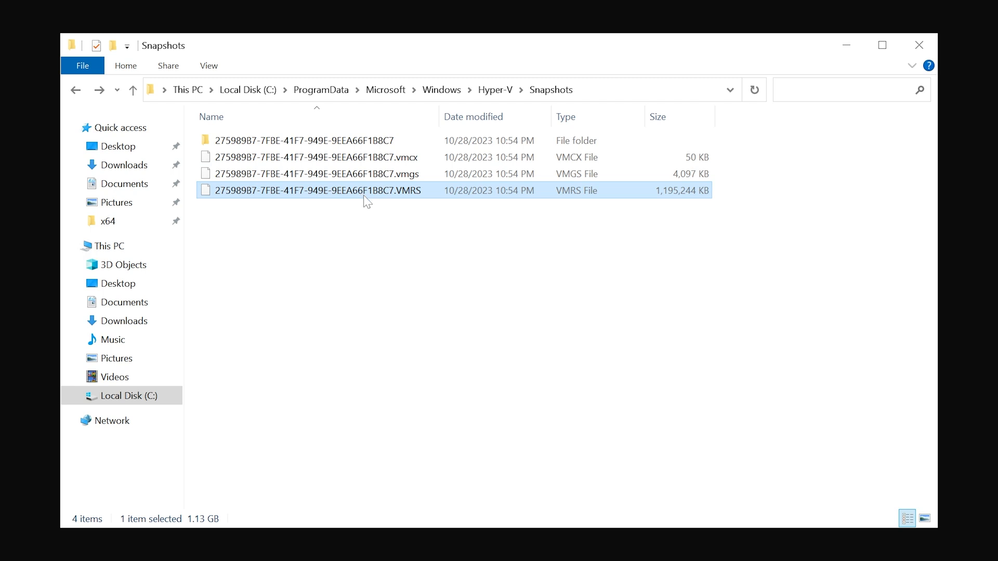
Put the VMRS checkpoint file's name into edit mode (F2) to copy it for the command path.
key(F2)
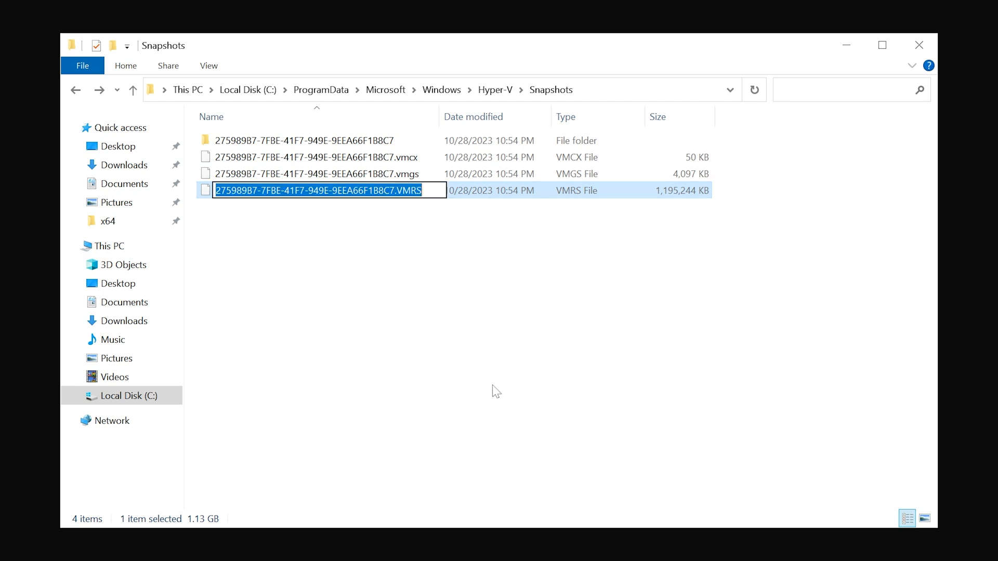
mouse_move(498, 389)
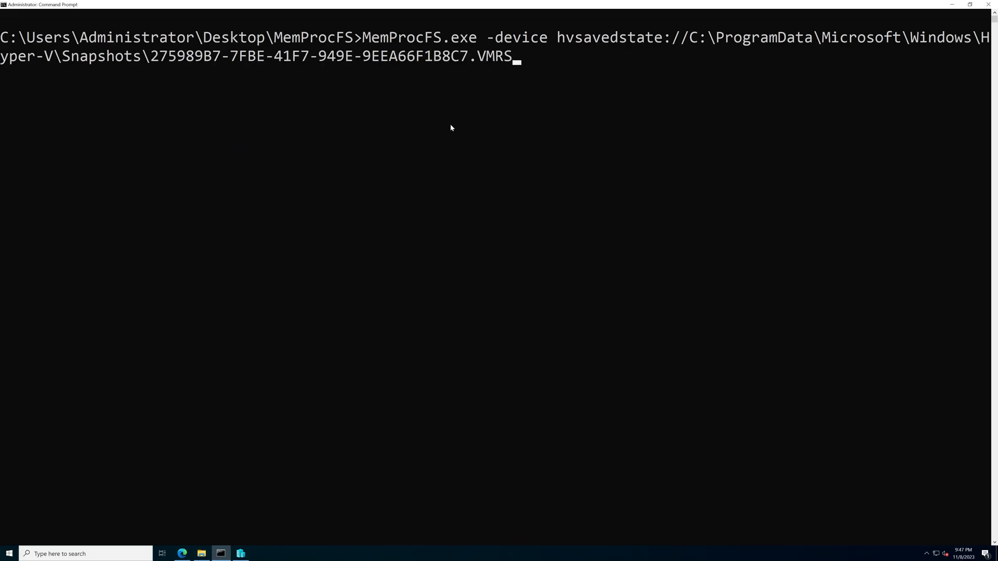
mouse_move(580, 223)
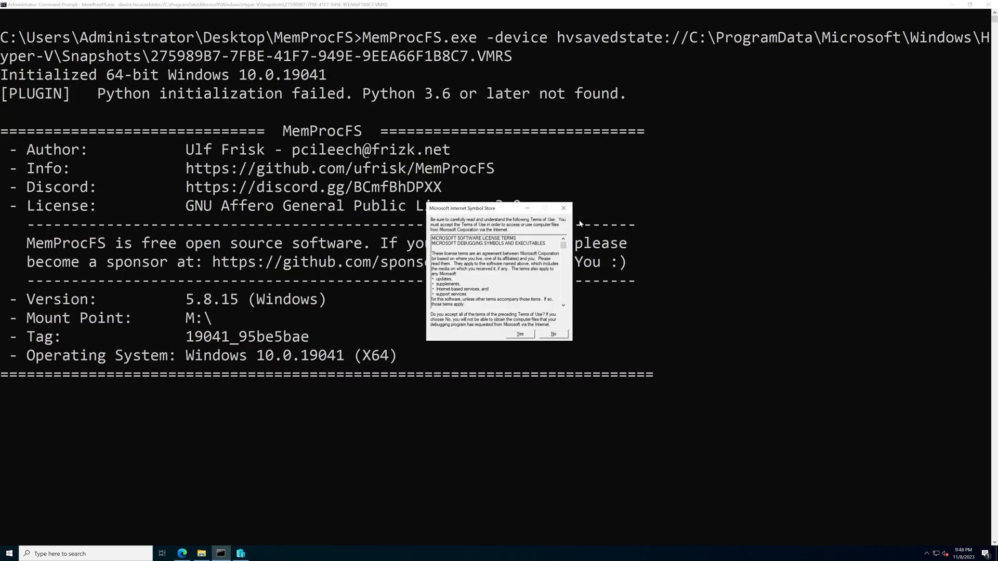
mouse_move(337, 279)
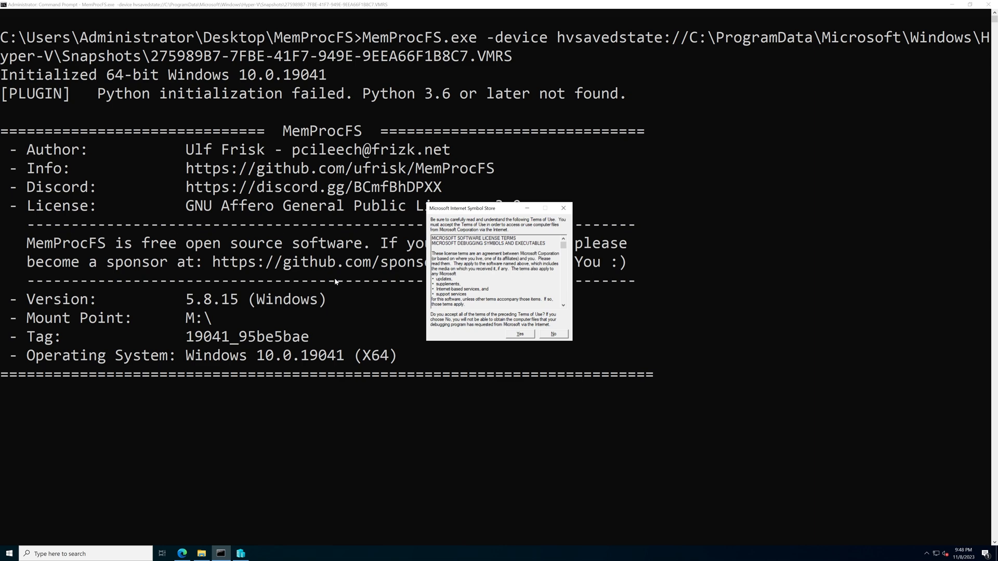
mouse_move(195, 325)
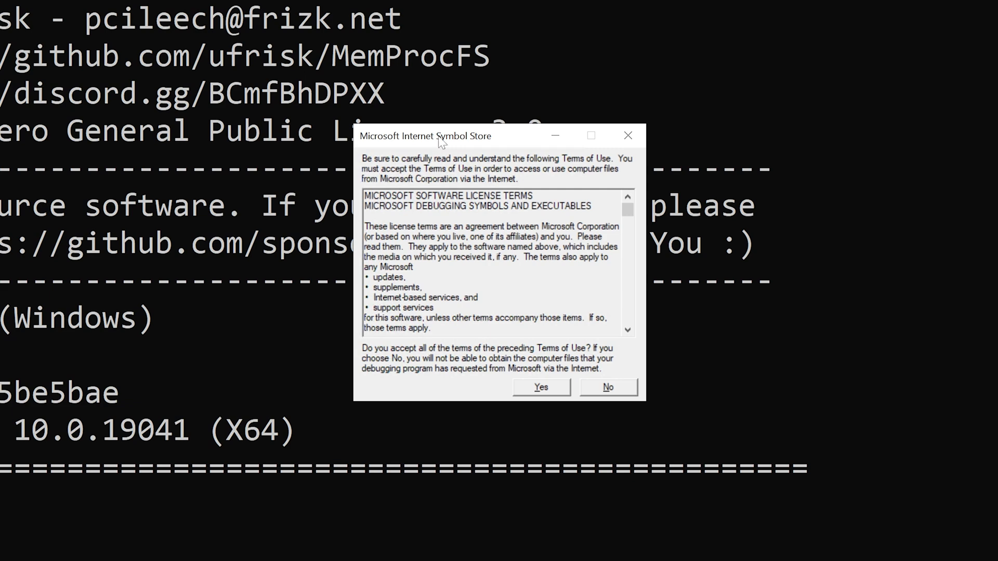
mouse_move(481, 156)
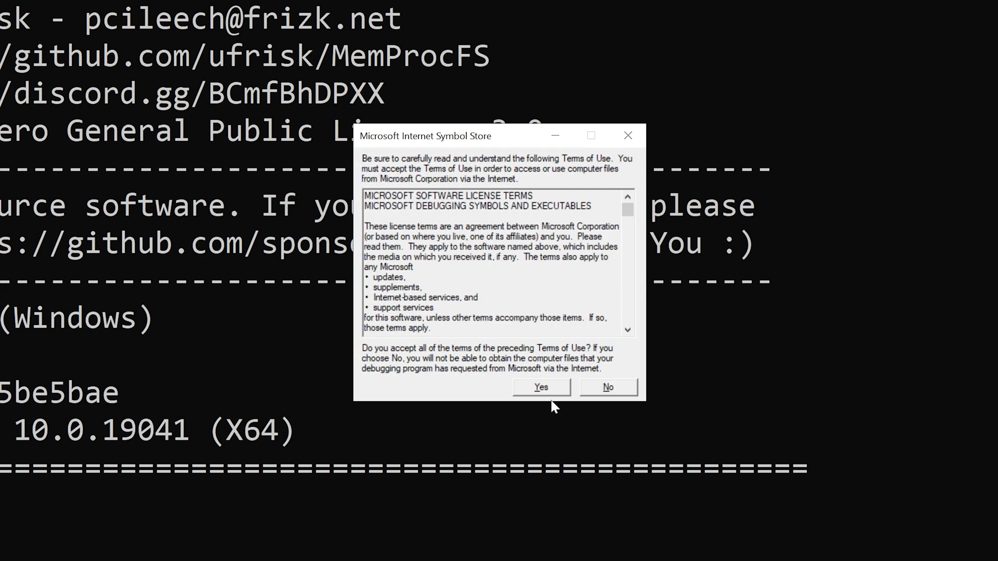
Accept the Microsoft Internet Symbol Store terms of use with Yes.
click(540, 387)
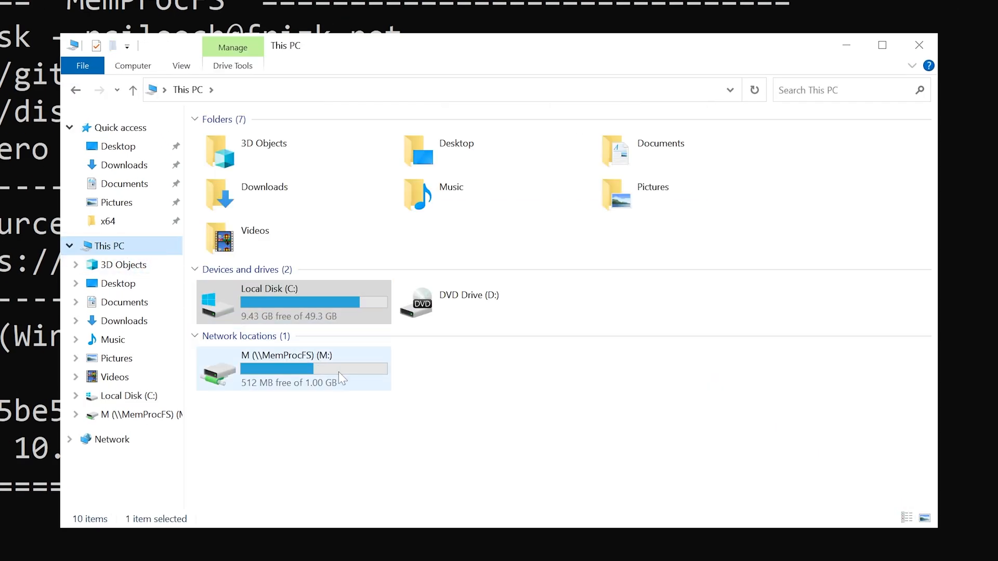
mouse_move(351, 377)
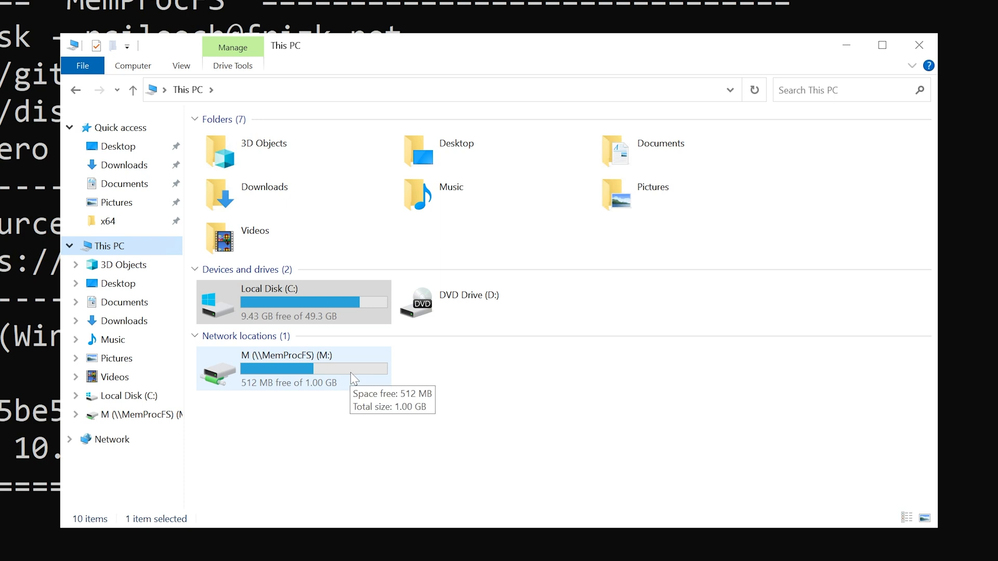
Browse the M: drive's name folder listing the 86 process folders.
double_click(276, 368)
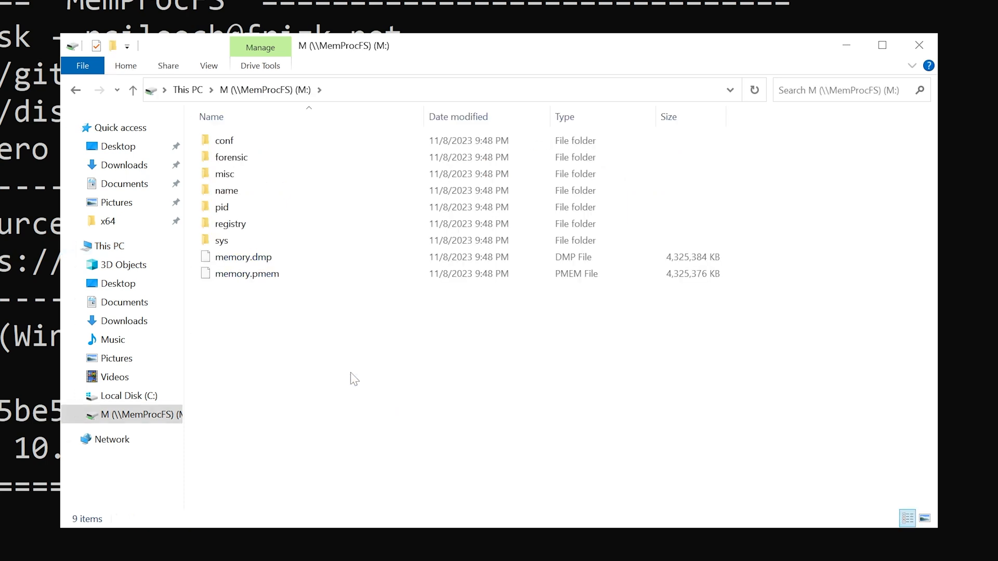
click(227, 190)
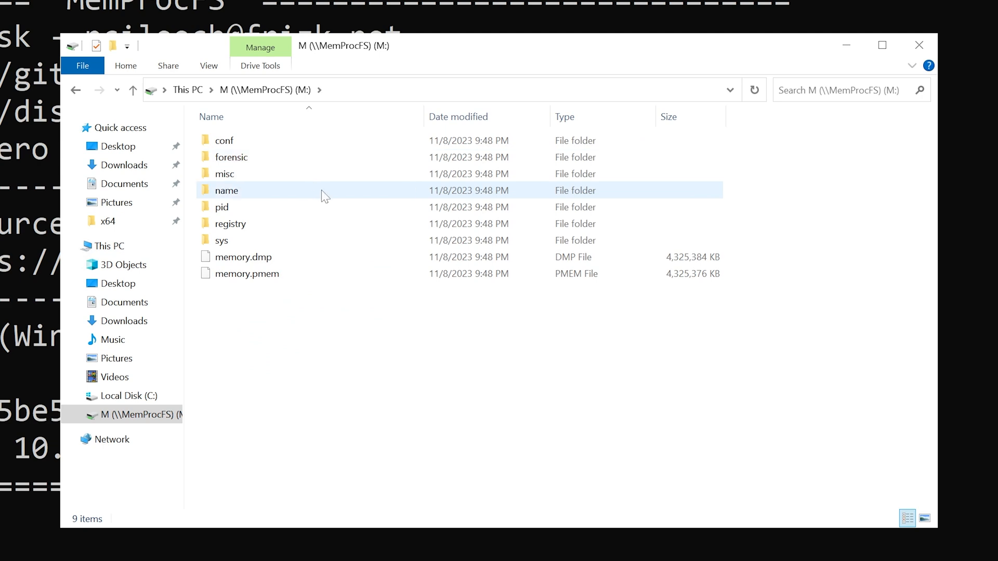
mouse_move(317, 193)
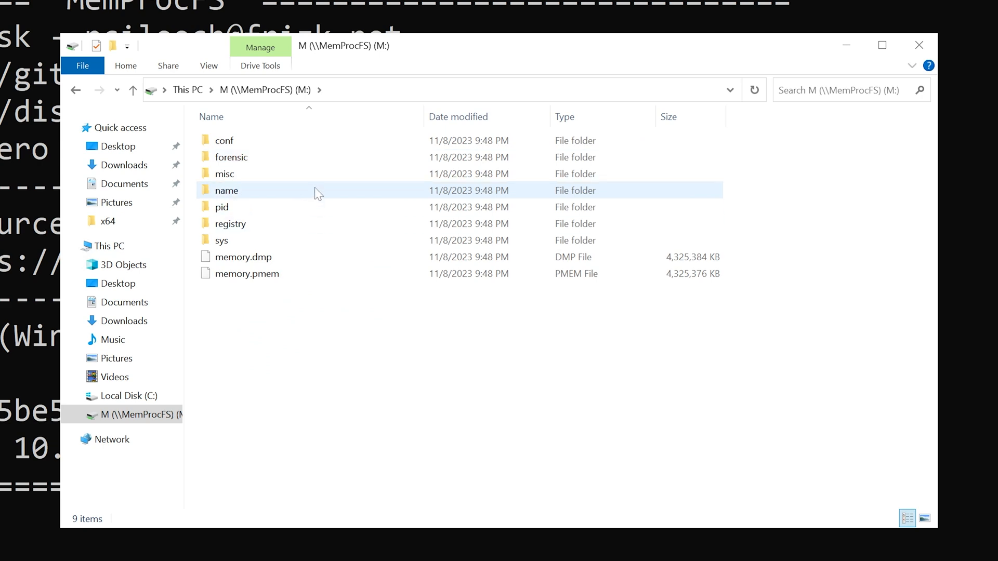
double_click(227, 190)
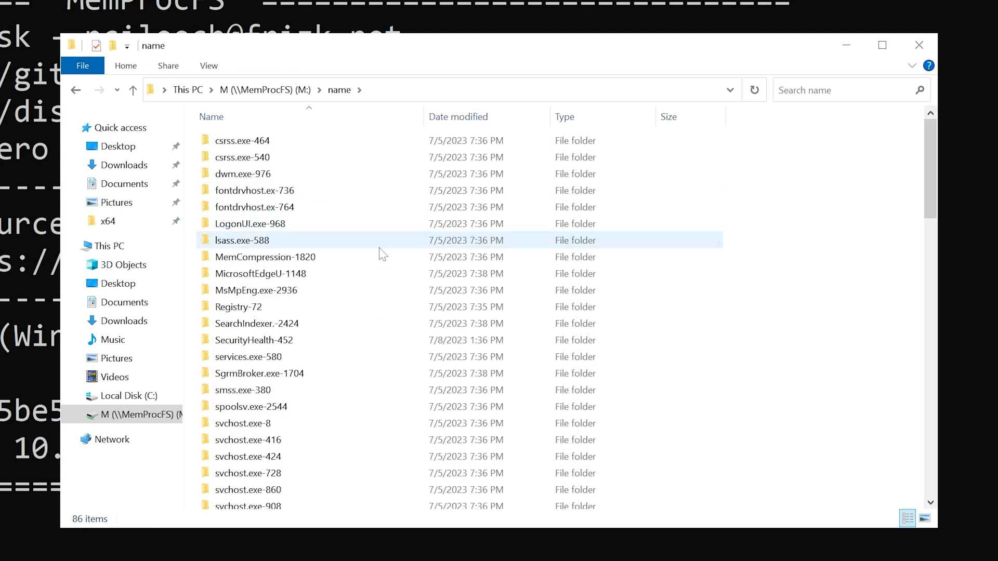
scroll(down, 3)
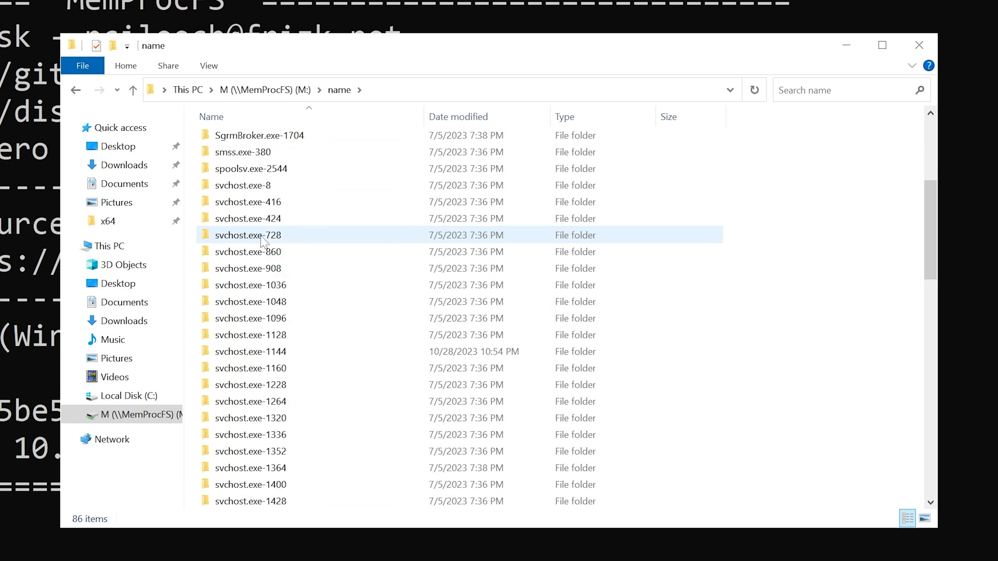
scroll(down, 3)
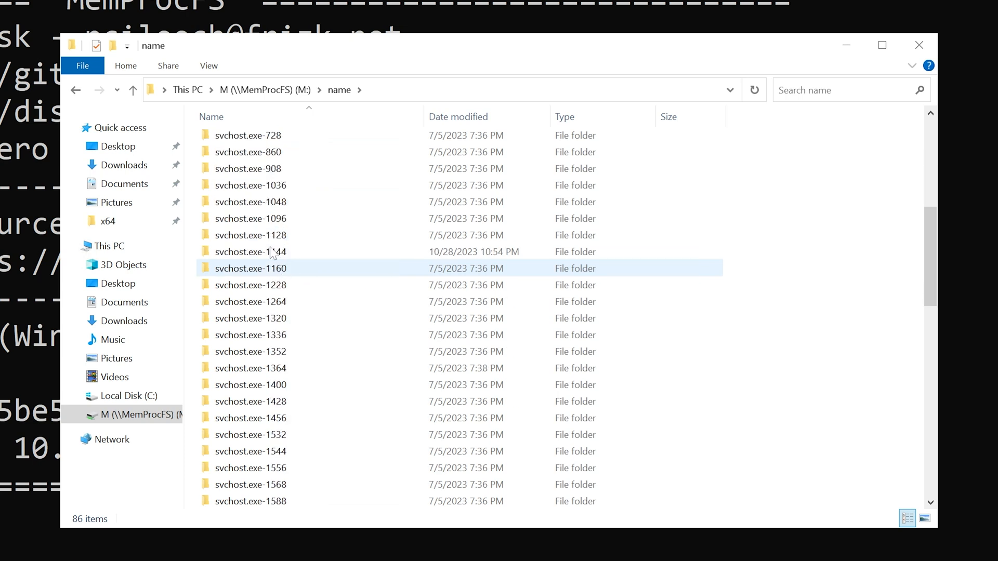
scroll(down, 3)
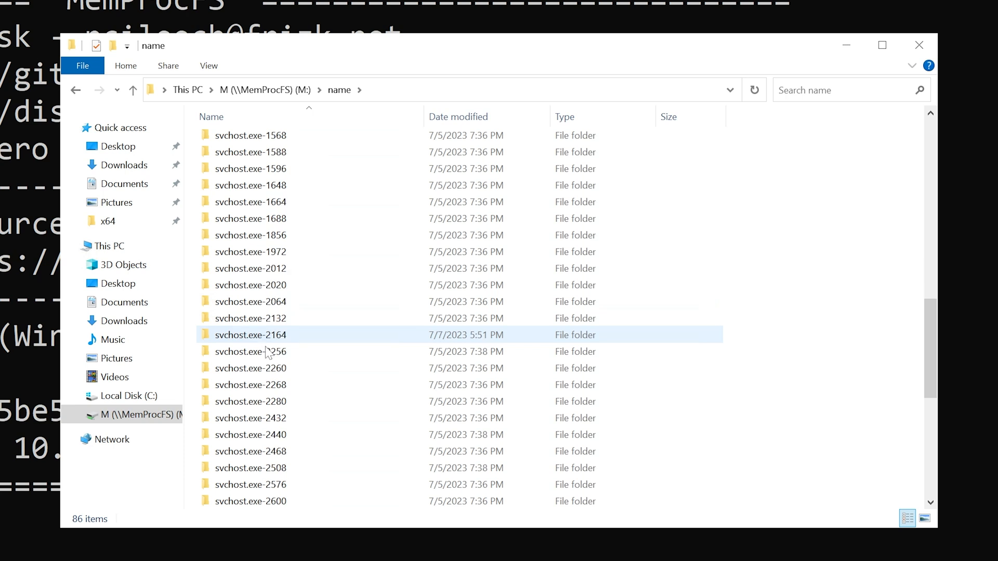
scroll(down, 3)
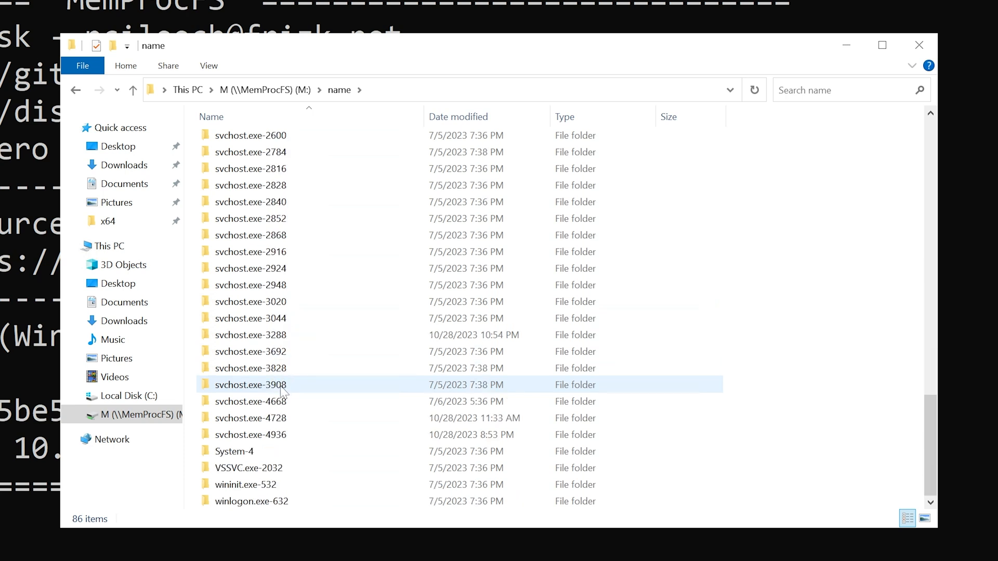
Return to the M: drive root and enter its registry folder.
click(249, 468)
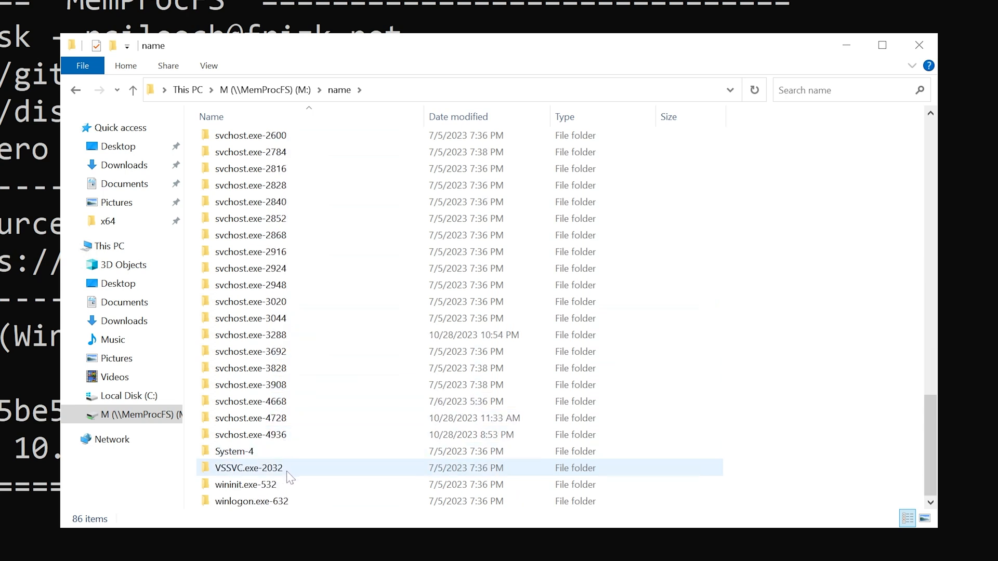
click(245, 484)
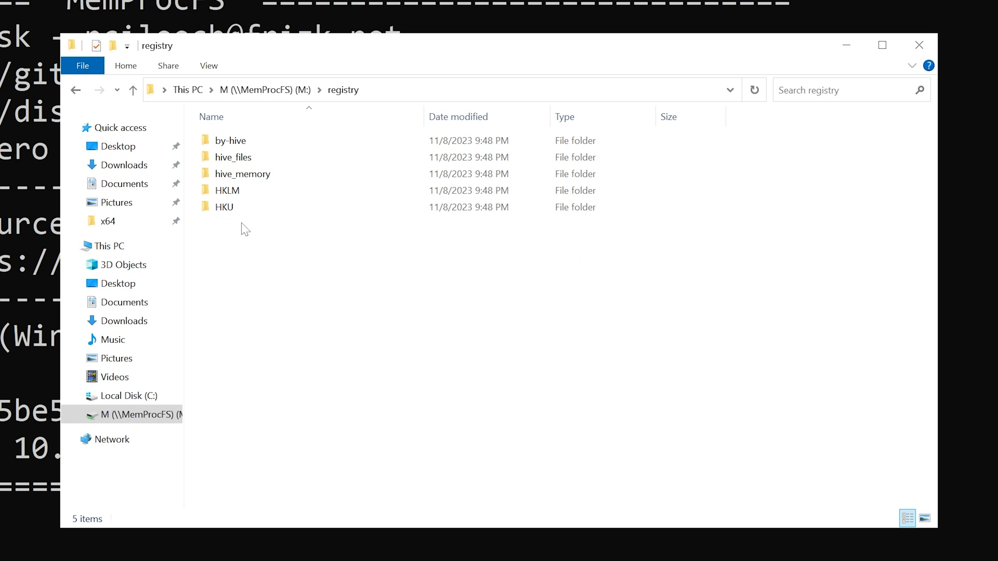
Navigate HKLM > SOFTWARE > Microsoft > Windows > CurrentVersion > Run and view its SecurityHealth entries.
double_click(226, 191)
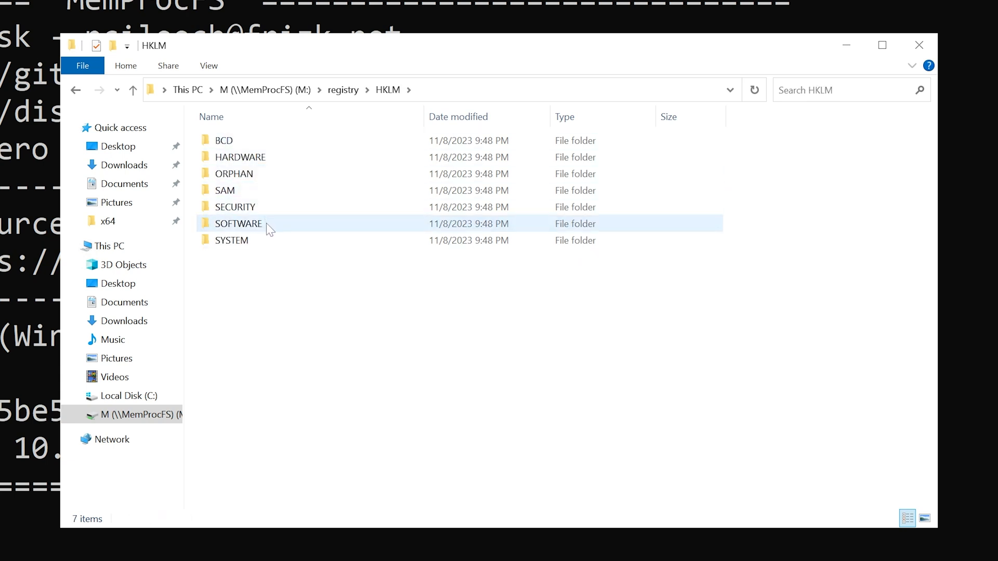
double_click(237, 224)
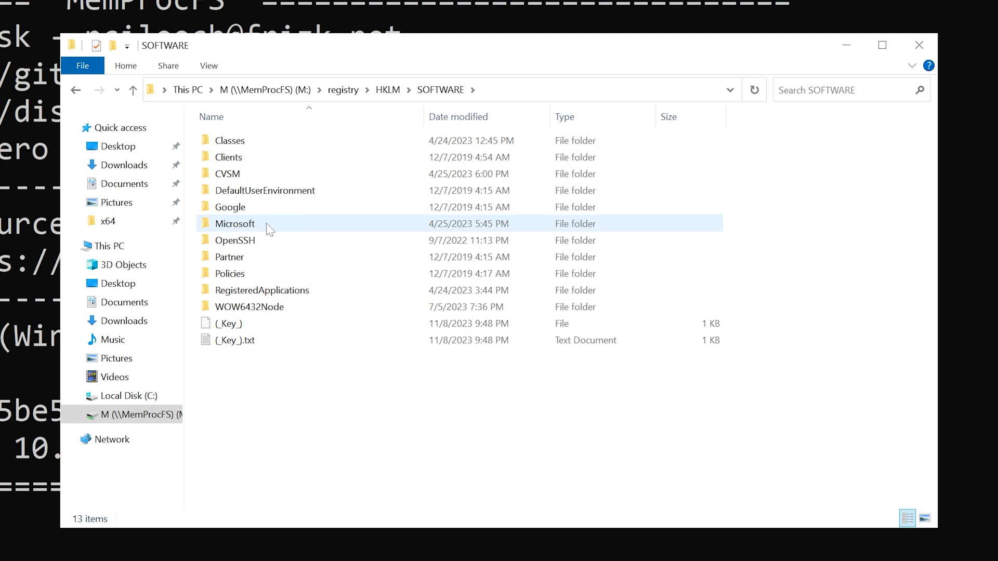
double_click(235, 223)
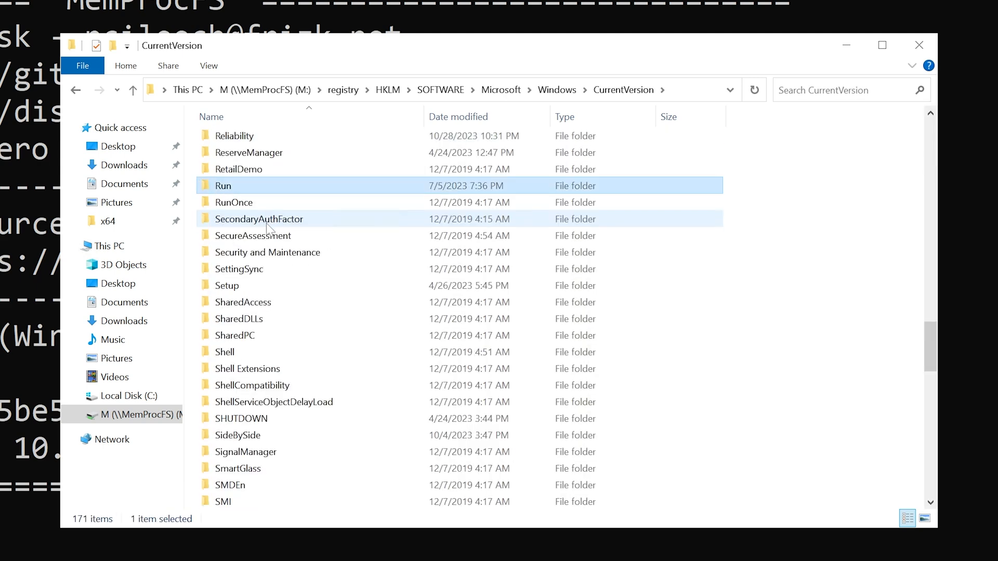
double_click(222, 185)
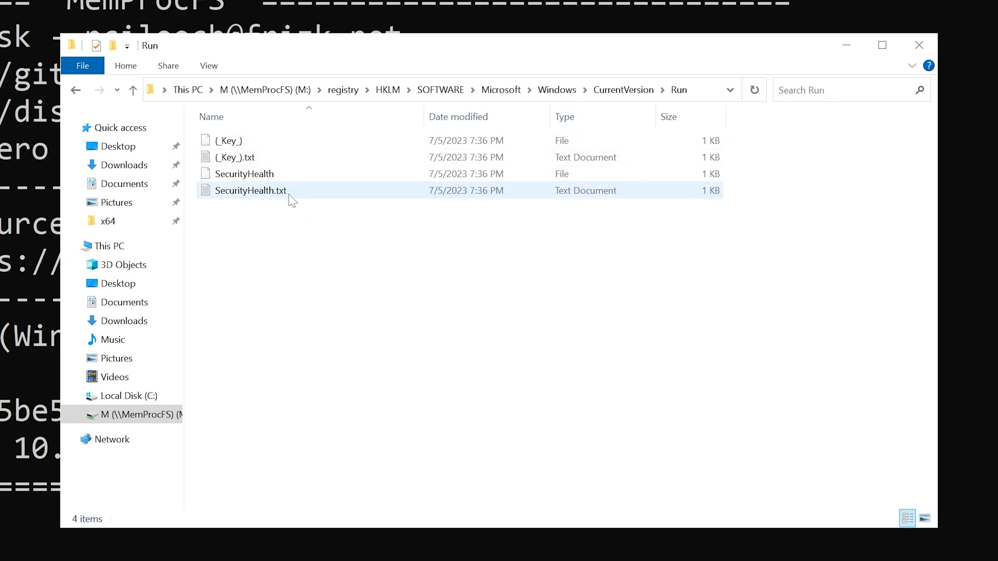
click(439, 419)
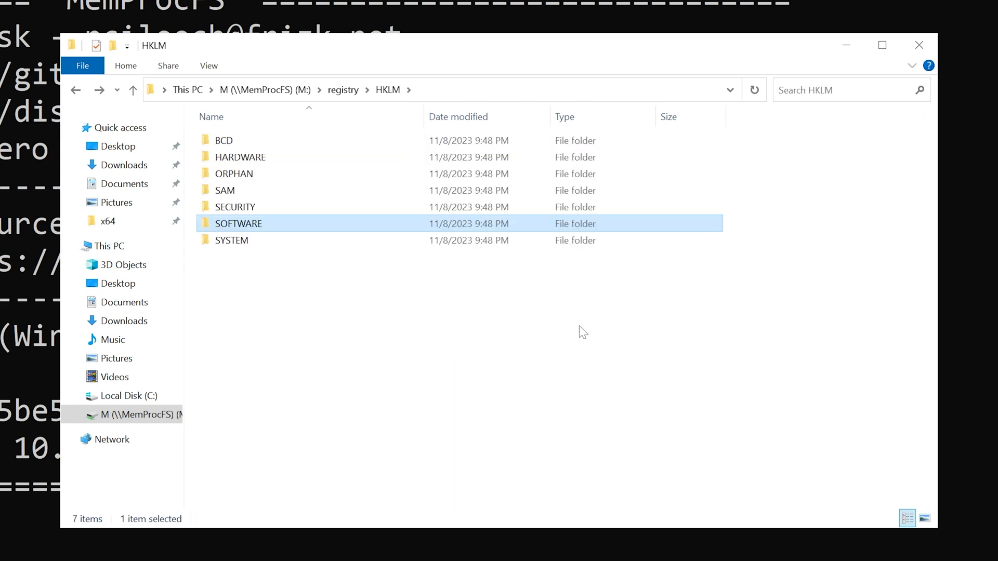
Go back up from the Run key to This PC listing drive M:.
click(265, 90)
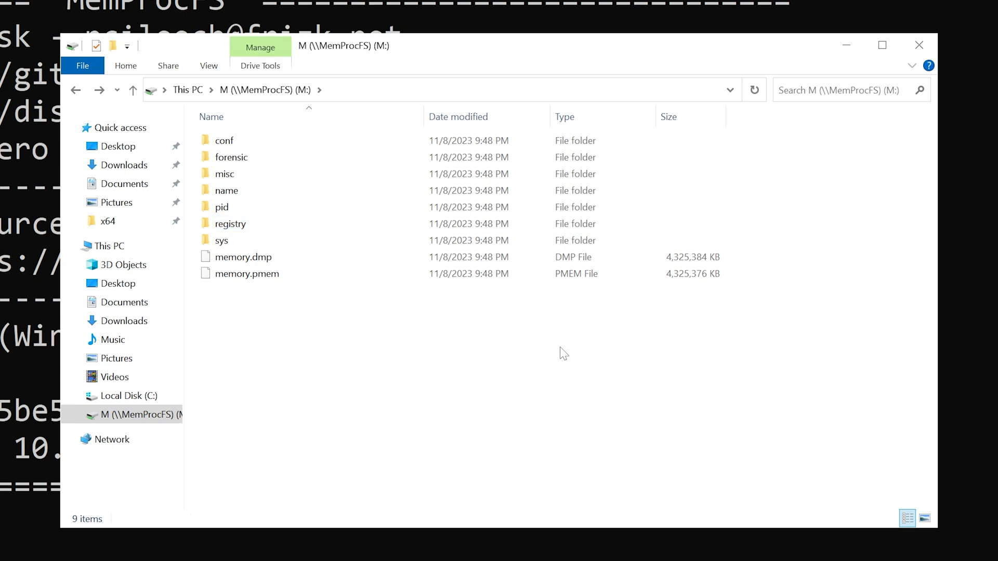
click(110, 245)
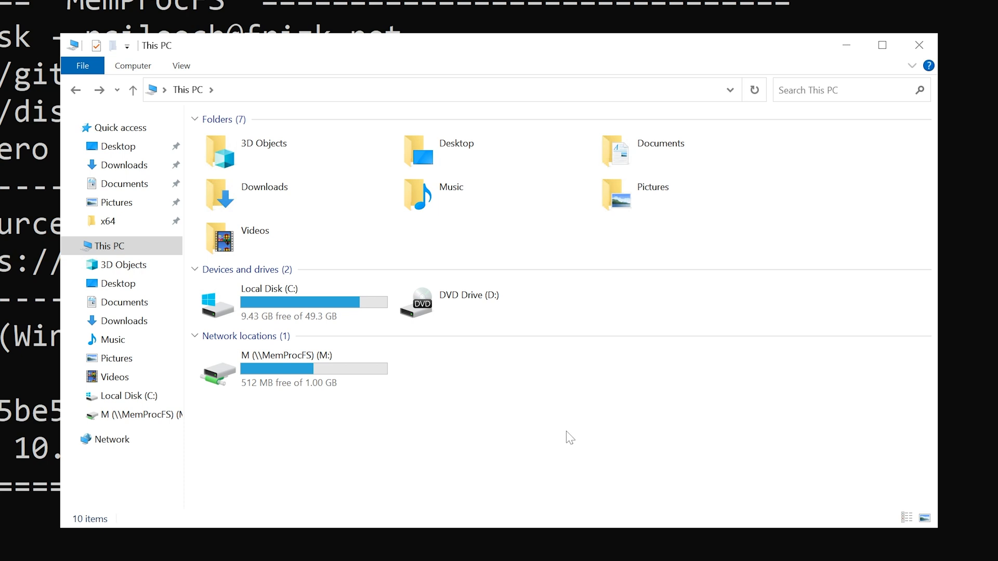
mouse_move(792, 119)
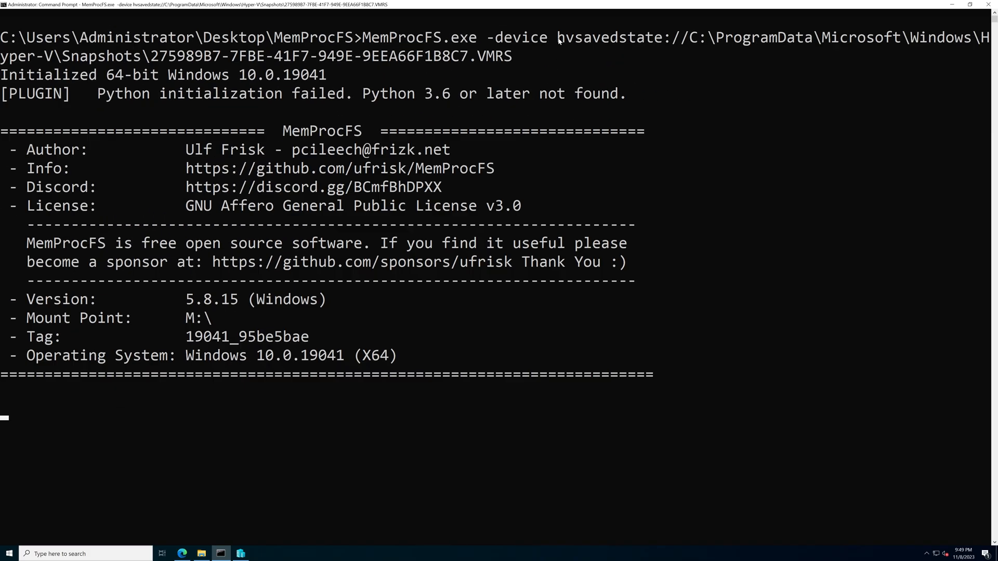
Select the hvsavedstate:// device prefix in the MemProcFS command line.
drag(560, 38, 680, 37)
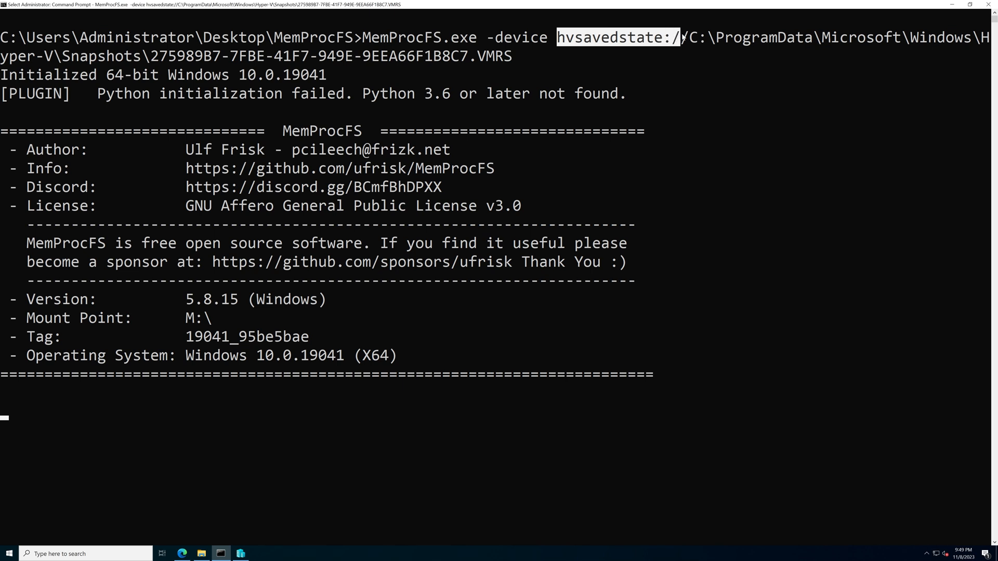